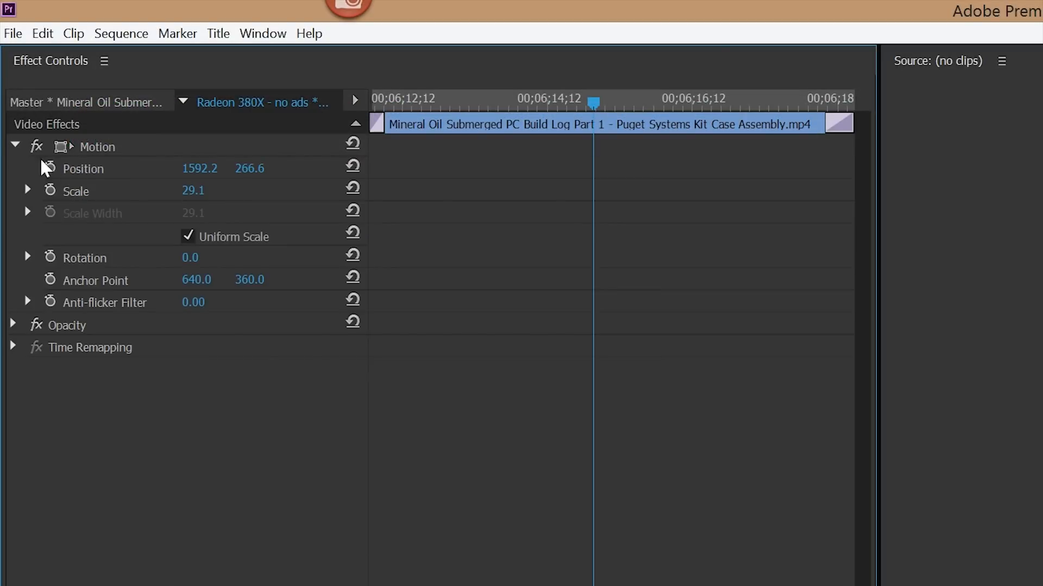
Step: Search the Effects panel for 'barn doors', 'dip to black' and 'blur 25' presets and drag them onto the selected clips
click(15, 146)
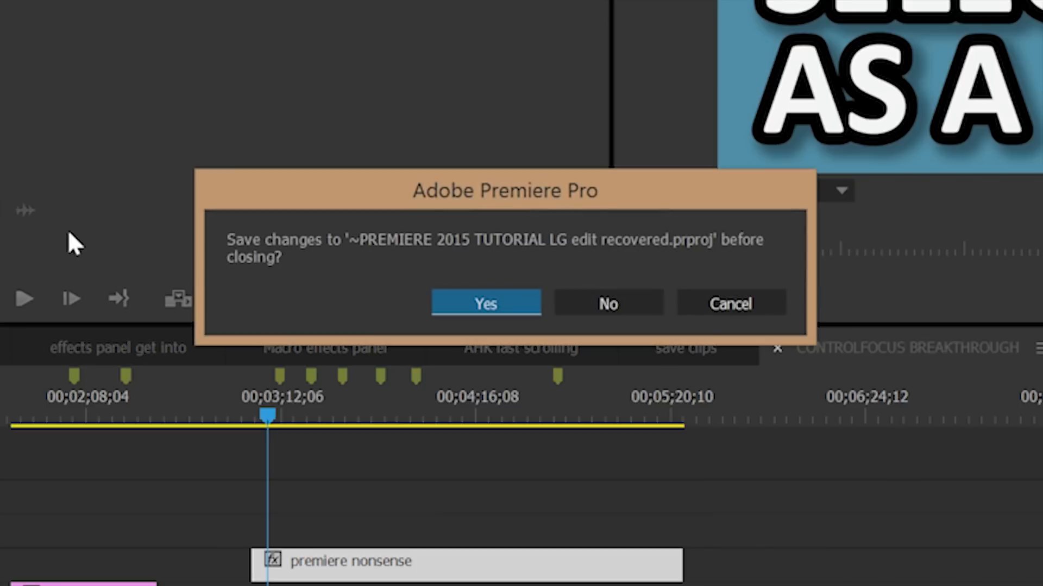
click(608, 304)
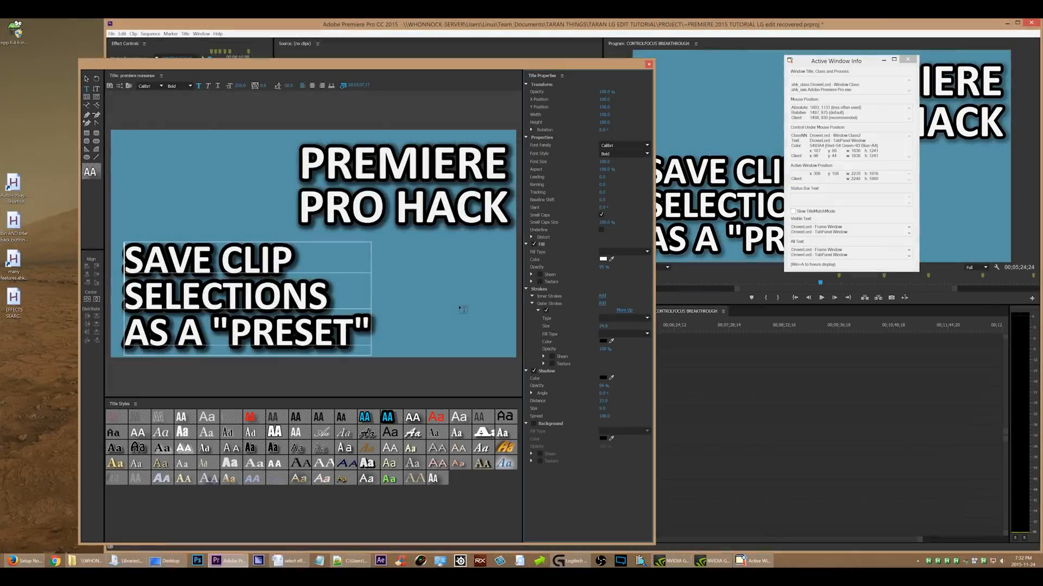
click(648, 63)
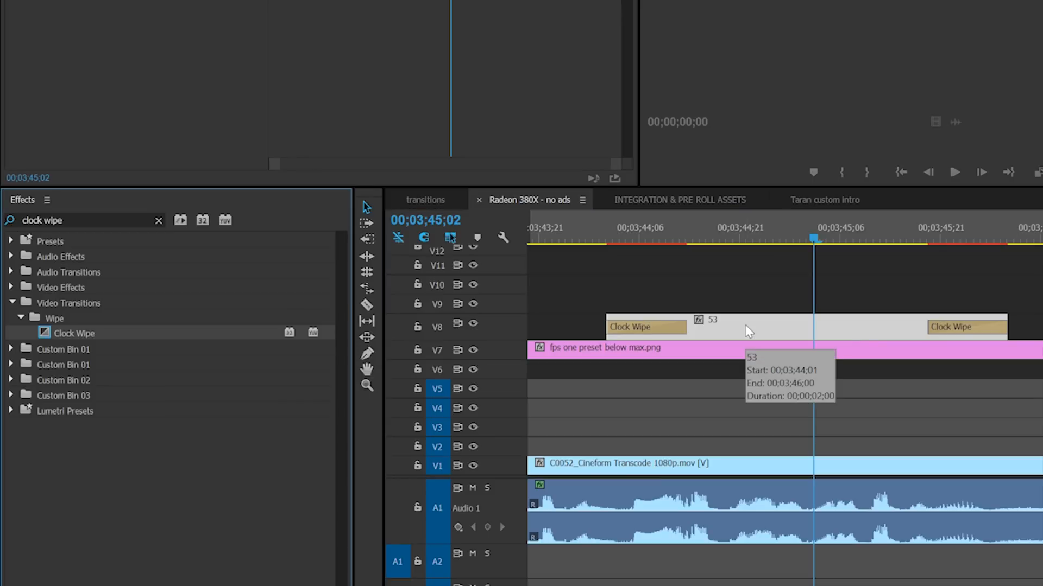
text(barn doors)
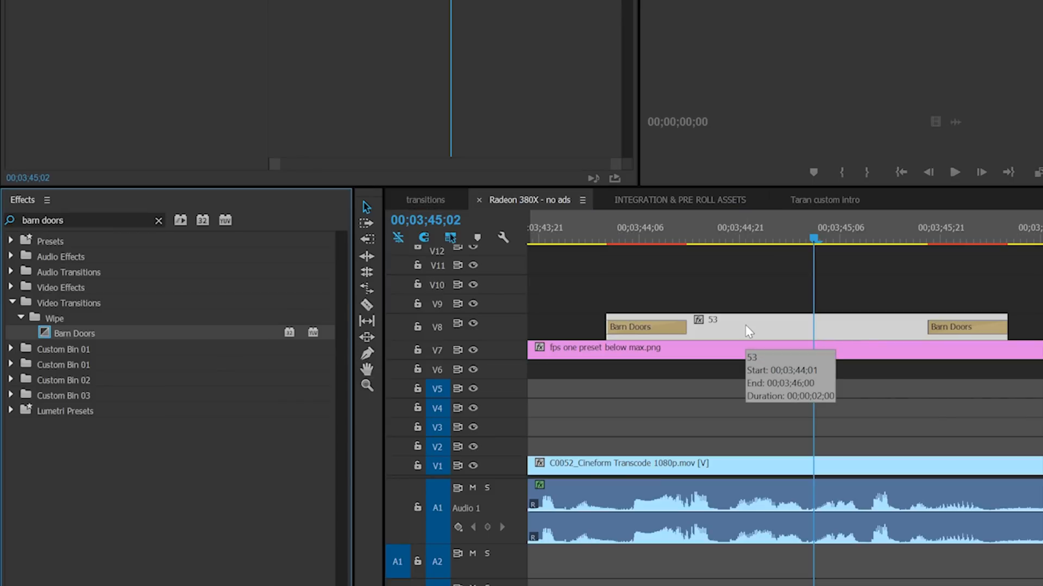
text(dip to black)
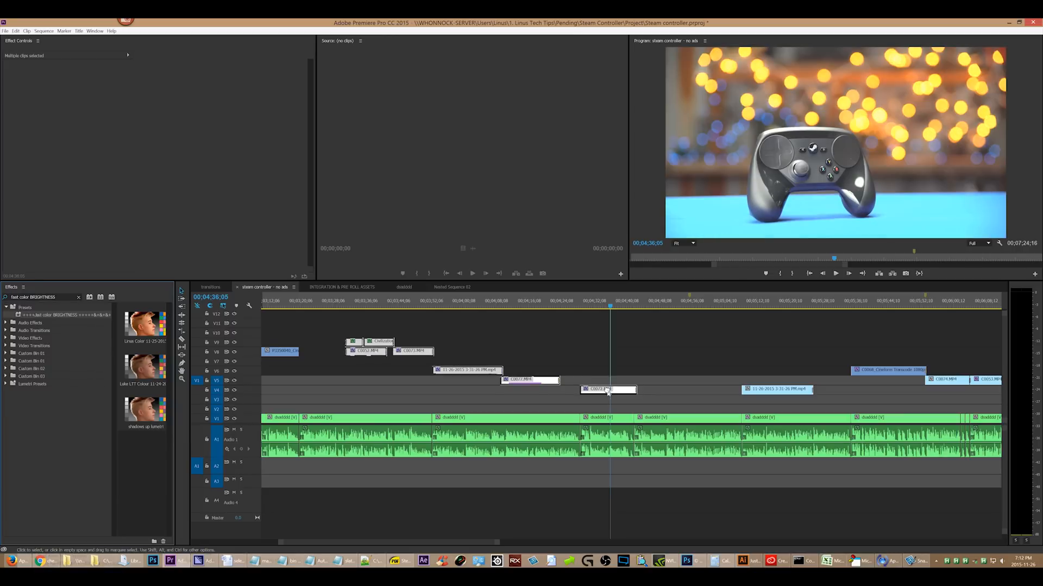
text(blur 25)
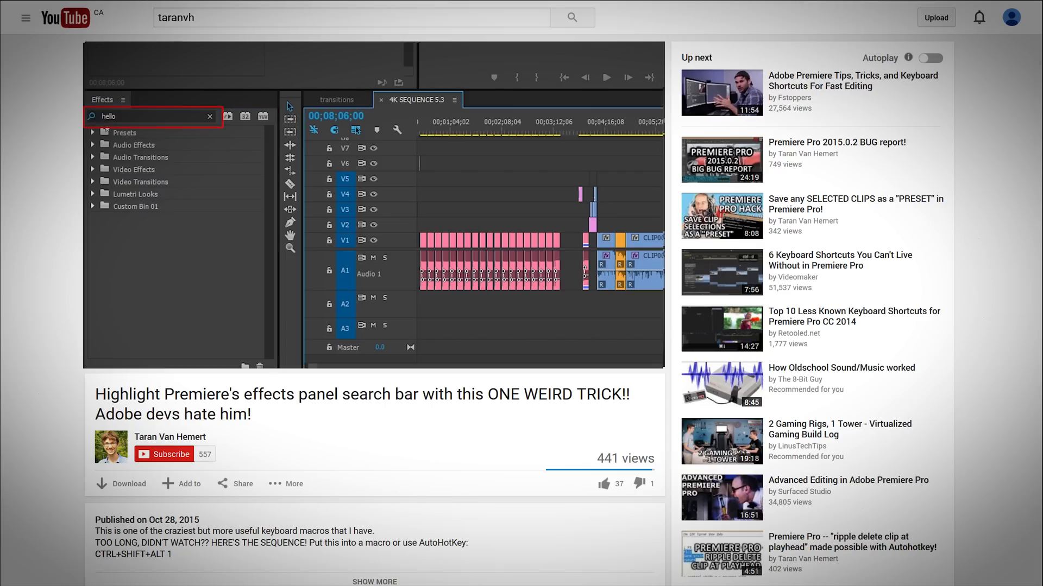
Step: Bring up the 'Highlight Premiere's effects panel search bar' video on the YouTube channel page
text(st)
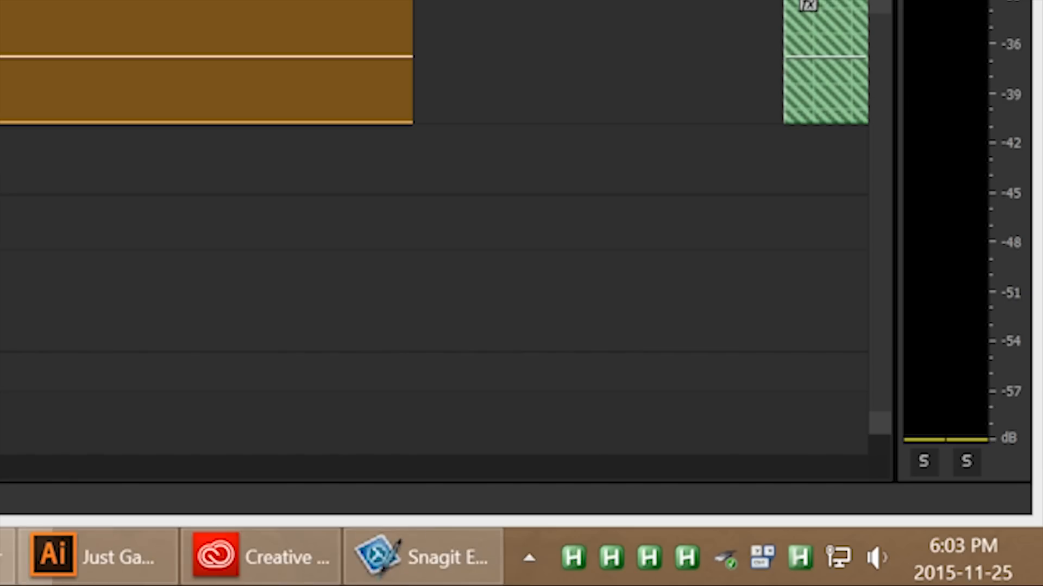
Step: Launch AutoHotkey's Window Spy from the tray icon to read the Effects panel's control info
right_click(574, 563)
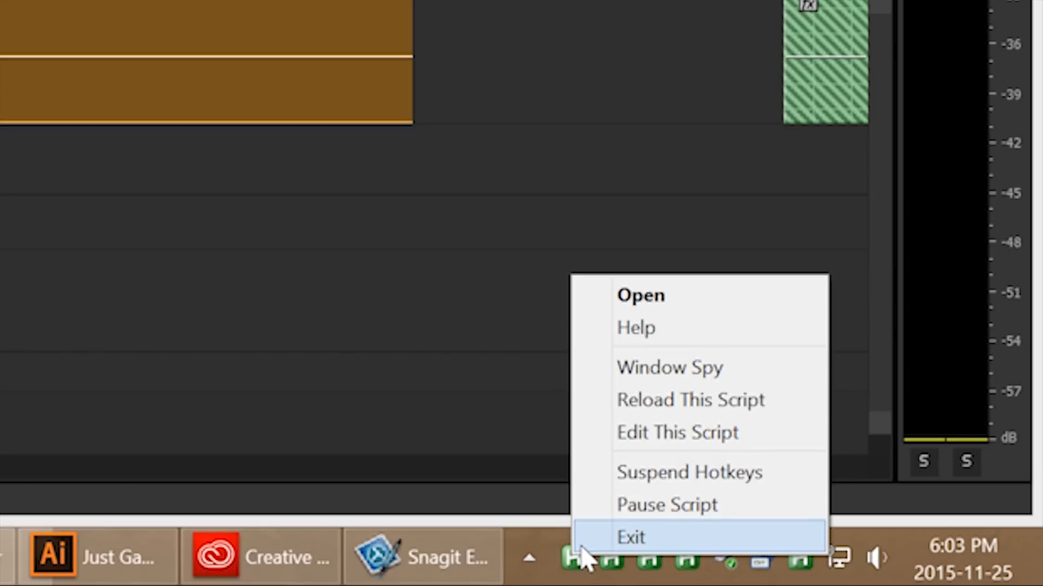
click(634, 537)
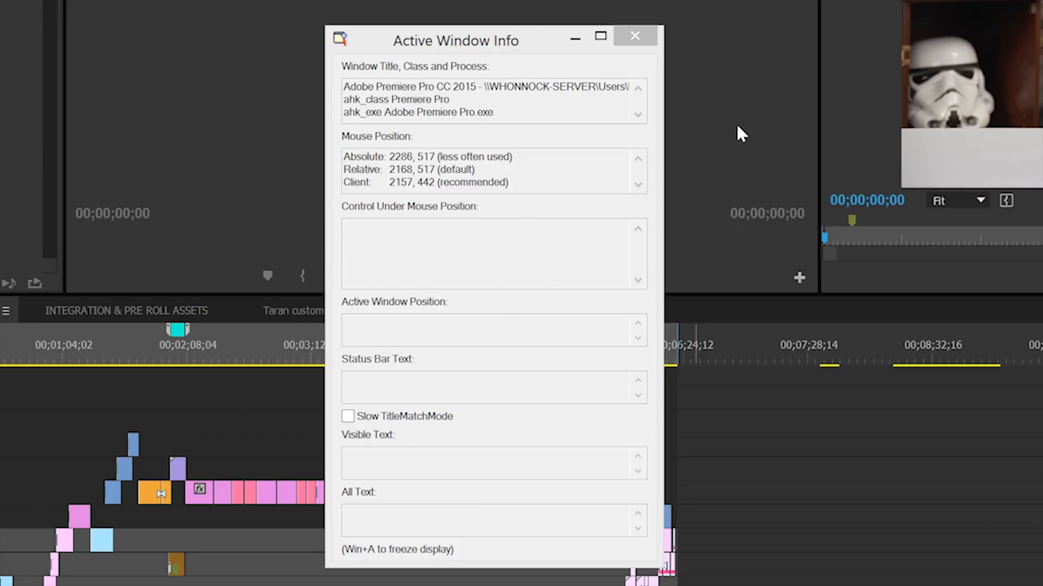
mouse_move(740, 135)
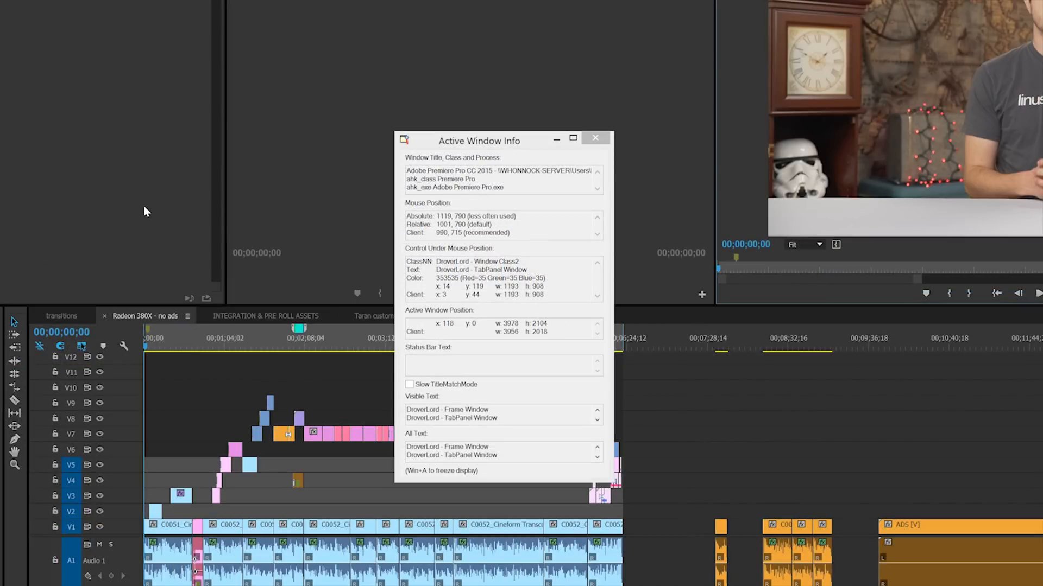
mouse_move(313, 395)
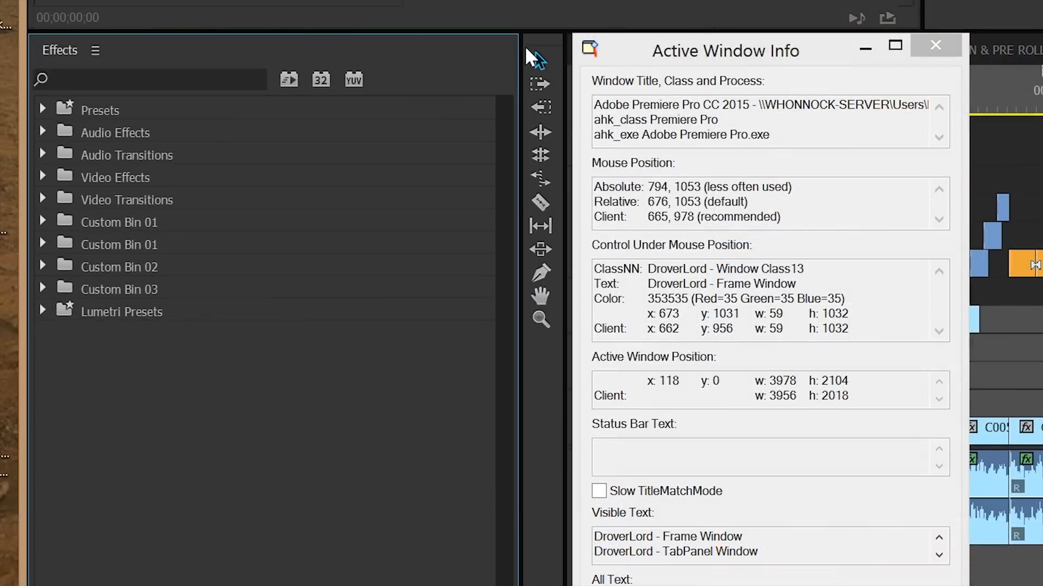
mouse_move(443, 87)
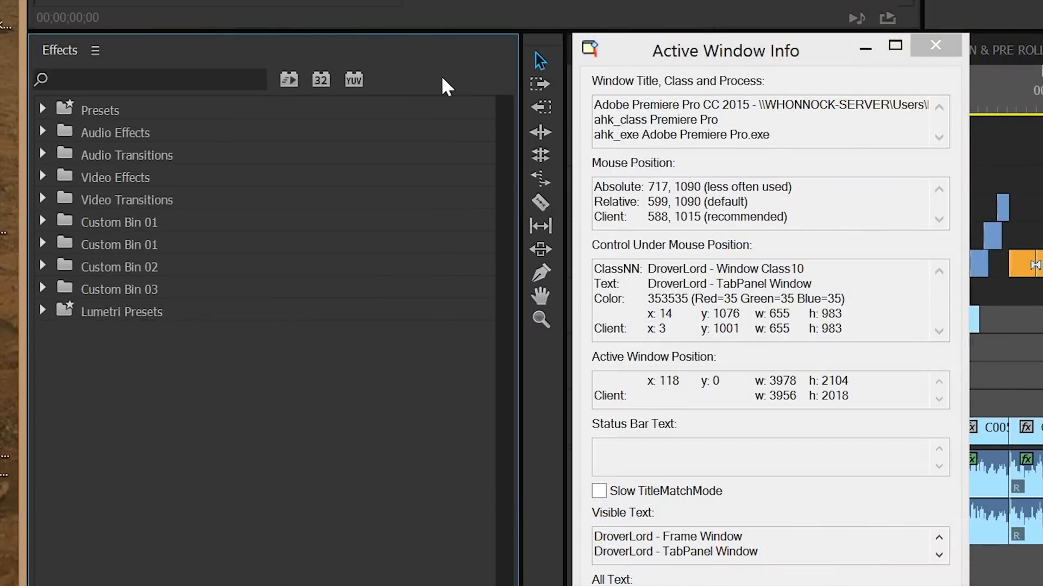
mouse_move(277, 165)
text(fast color BRIGHTNESS)
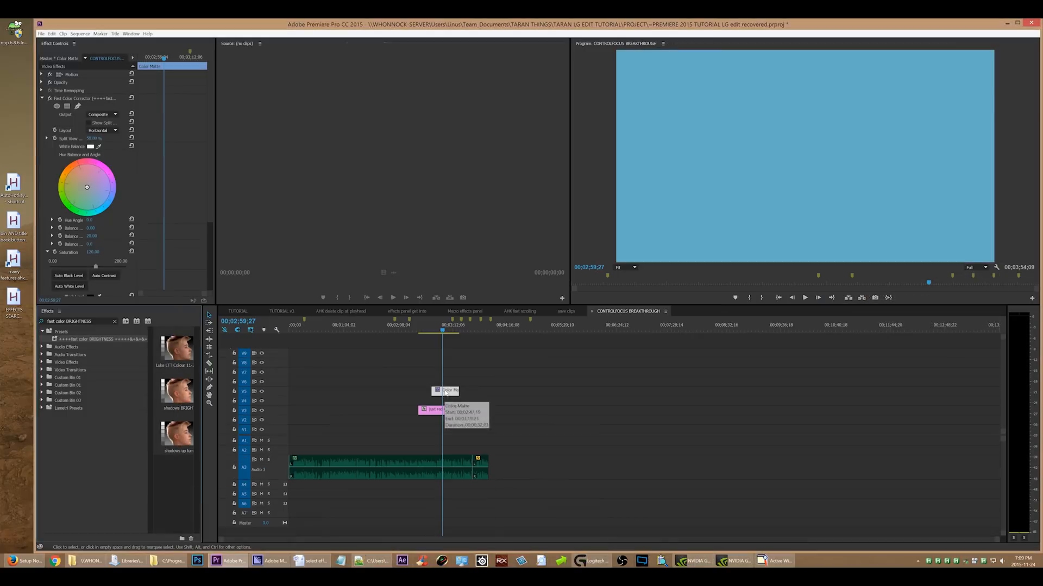
Step: Run the crop hotkey so 'crop' fills the Effects search and the 50% BOTTOM preset lands on the matte clip
text(crop)
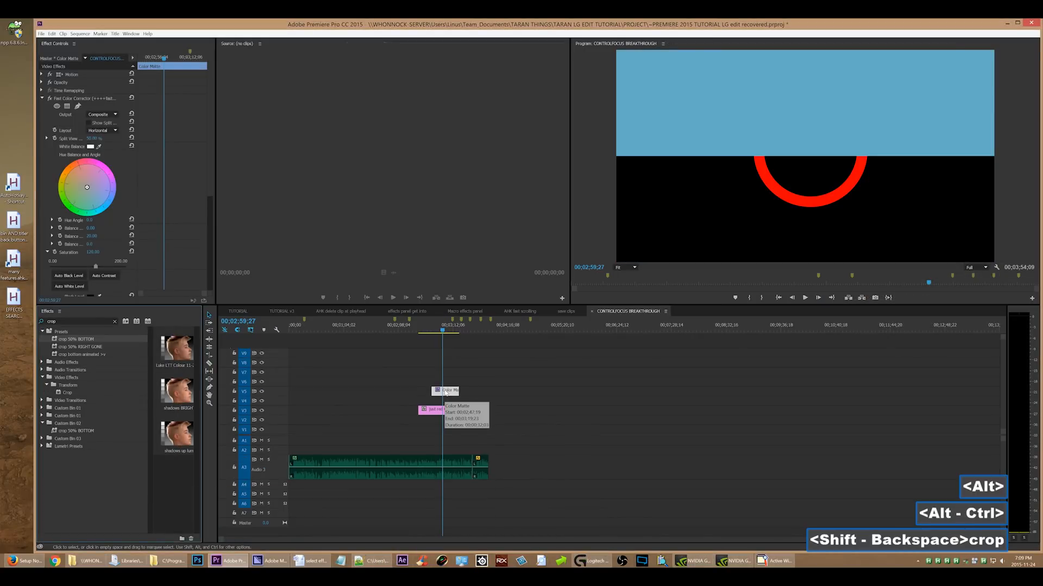
text(blur 25)
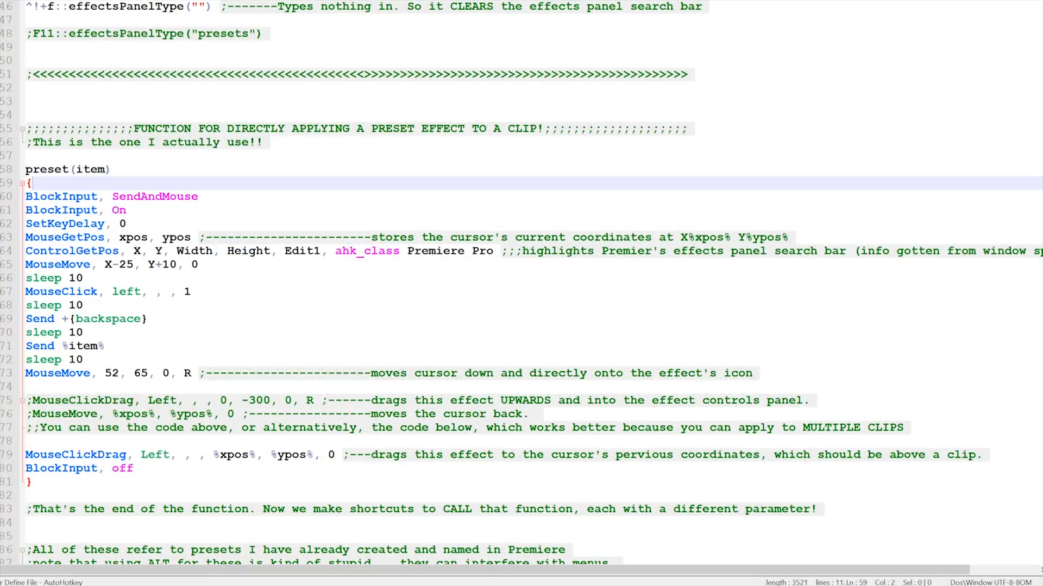
click(67, 169)
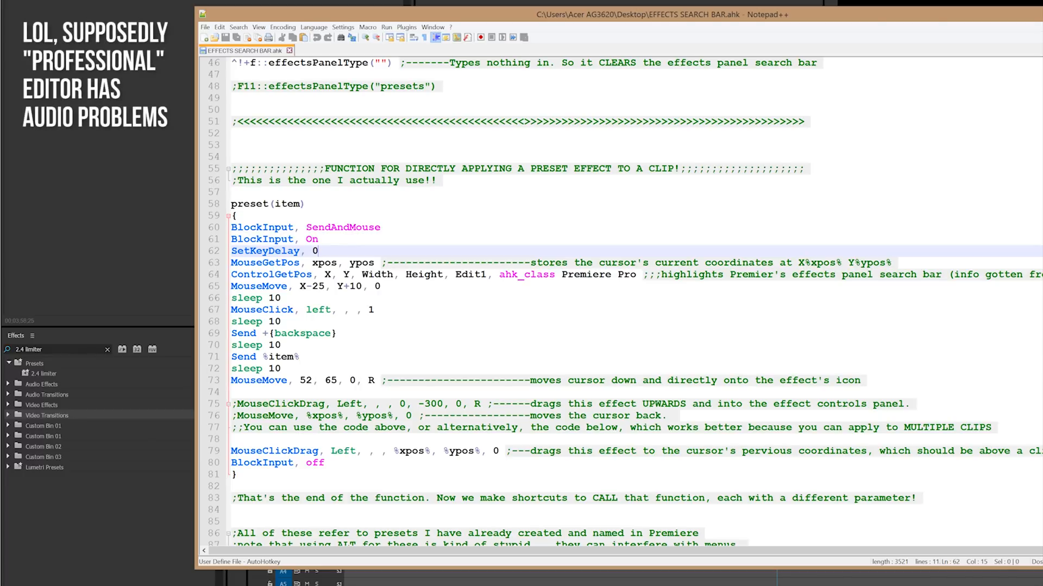
triple_click(273, 251)
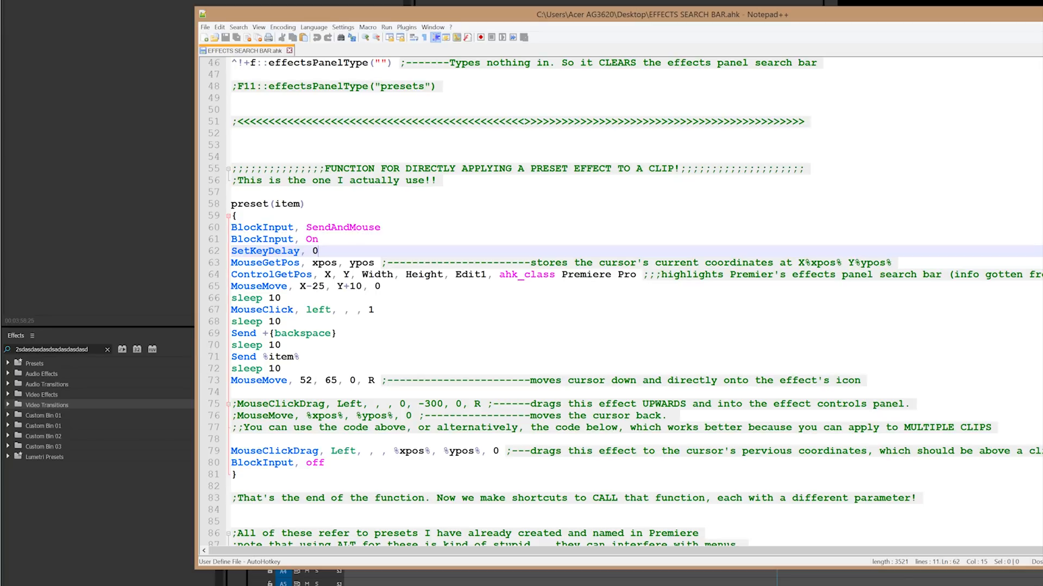
double_click(264, 263)
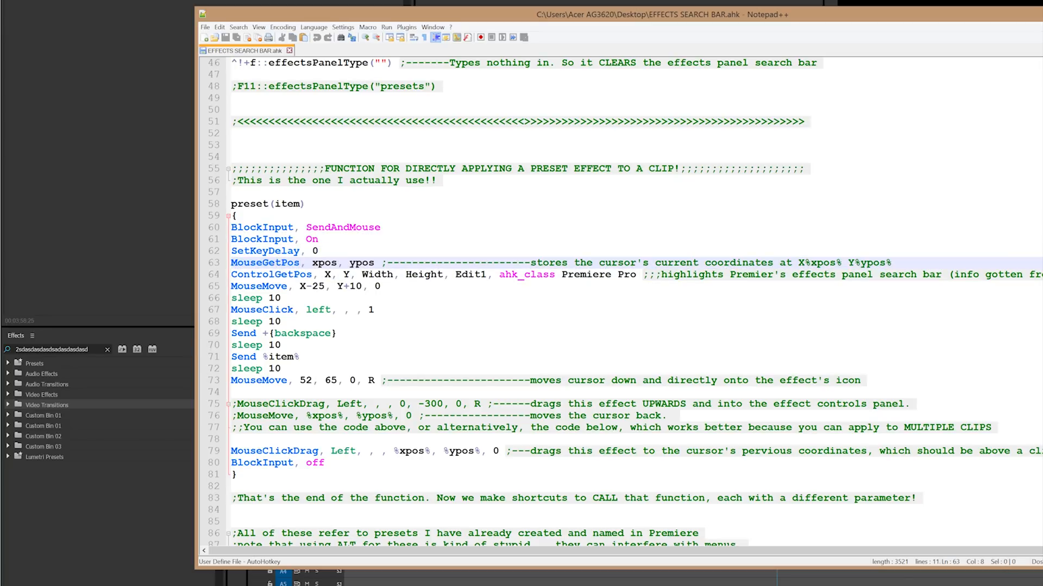
double_click(361, 263)
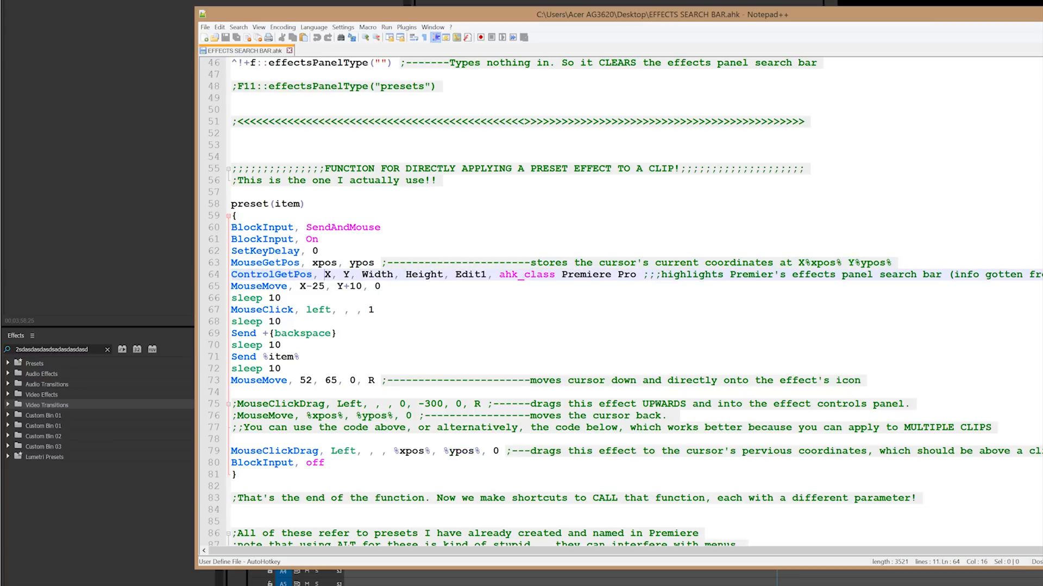
double_click(272, 274)
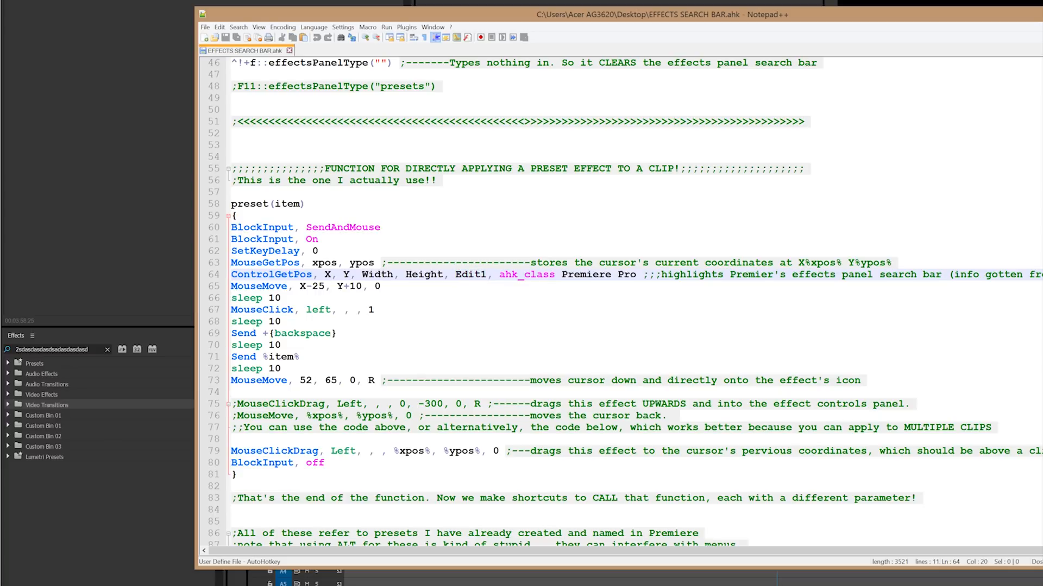
double_click(422, 275)
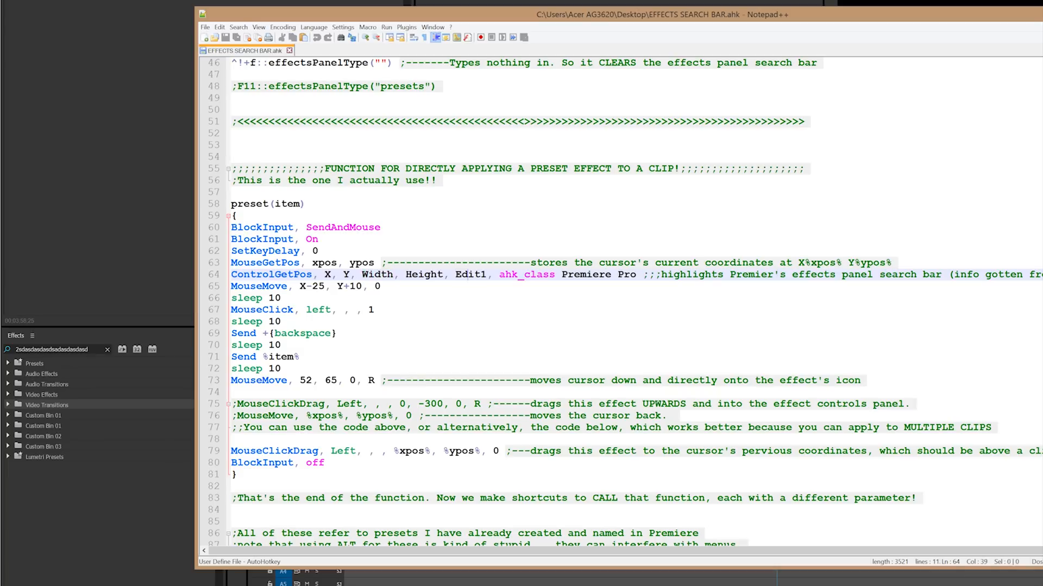
double_click(471, 275)
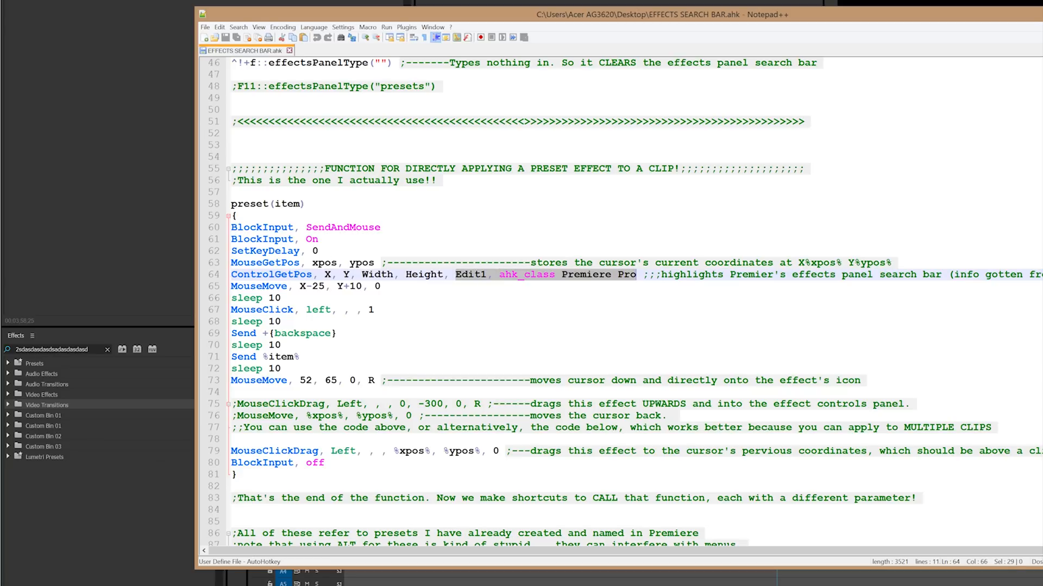
mouse_move(138, 381)
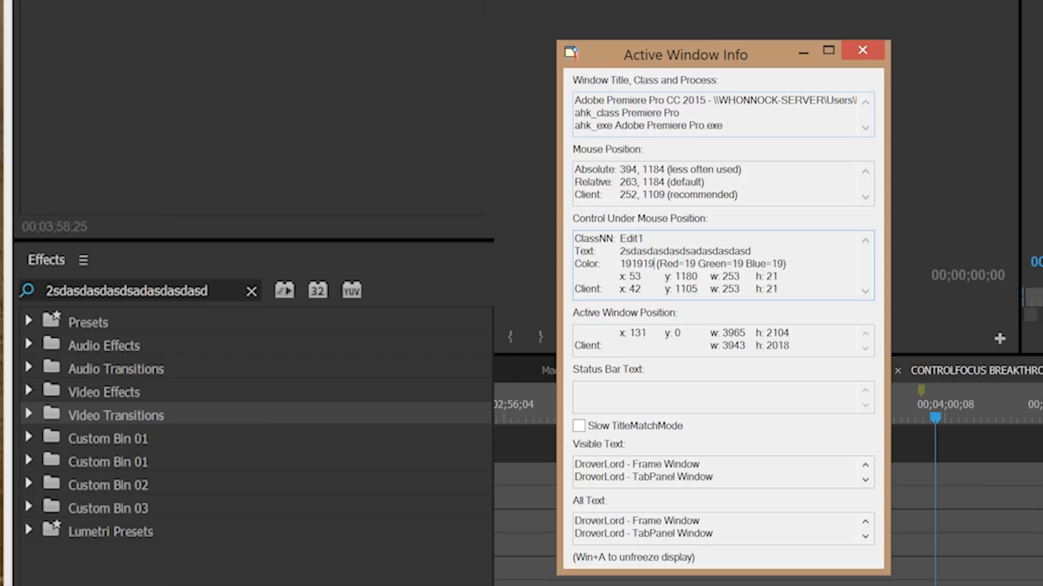
double_click(623, 113)
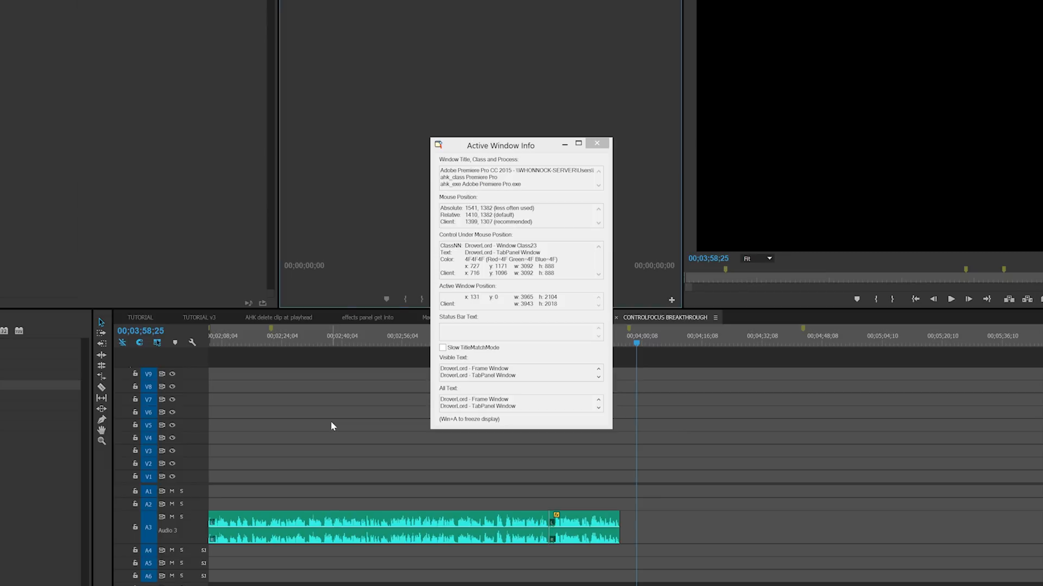
mouse_move(161, 168)
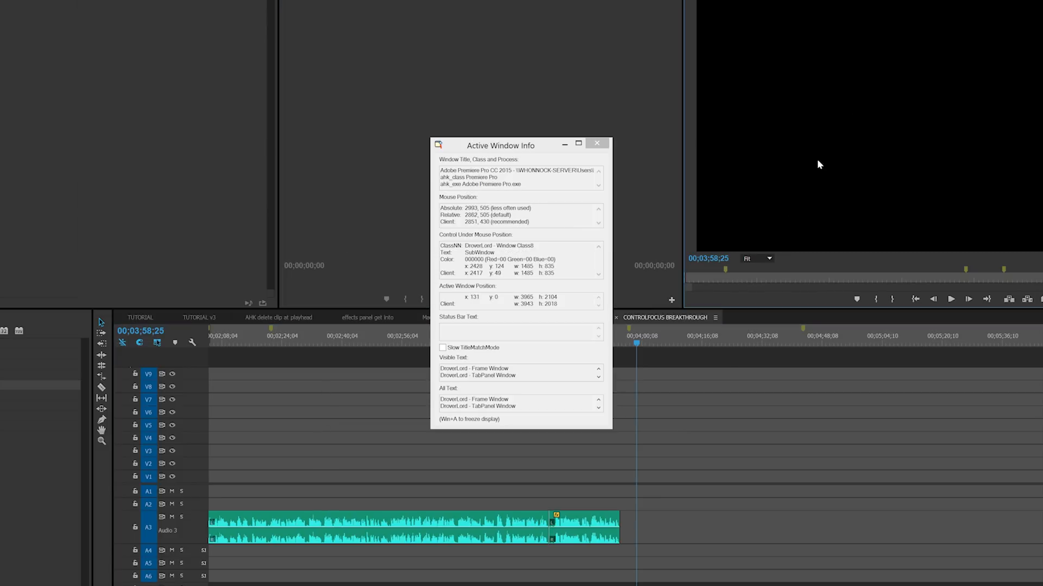
mouse_move(663, 325)
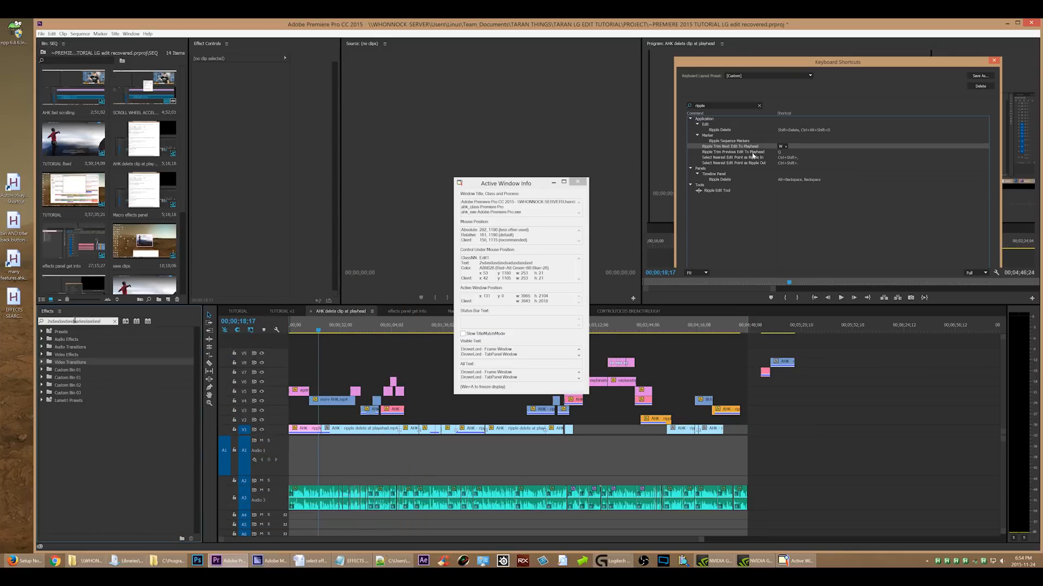
mouse_move(78, 339)
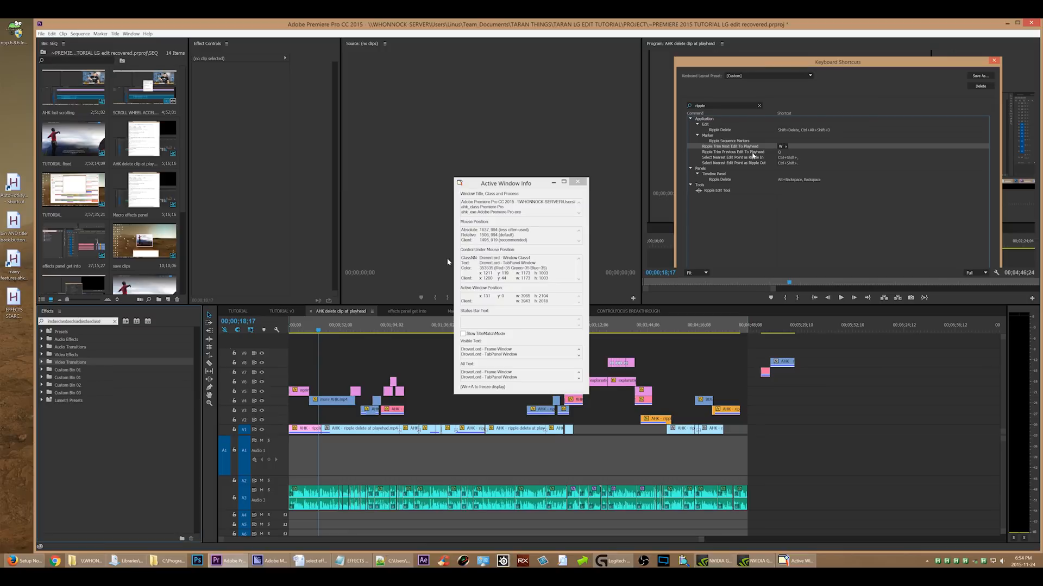
mouse_move(80, 147)
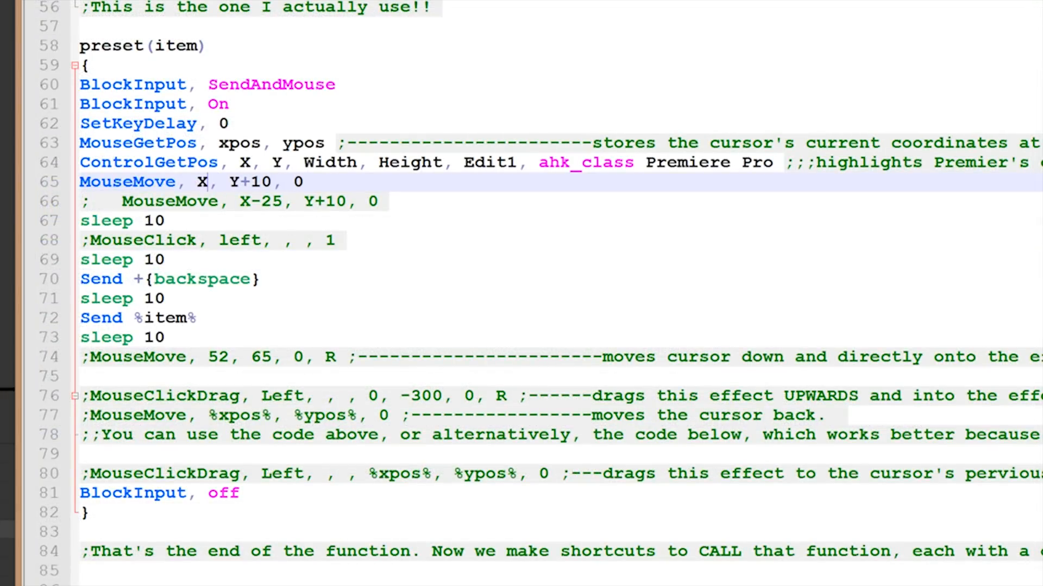
Step: Adjust the MouseMove Y offset on line 65 of the preset() function relative to the Edit1 control
text(Y)
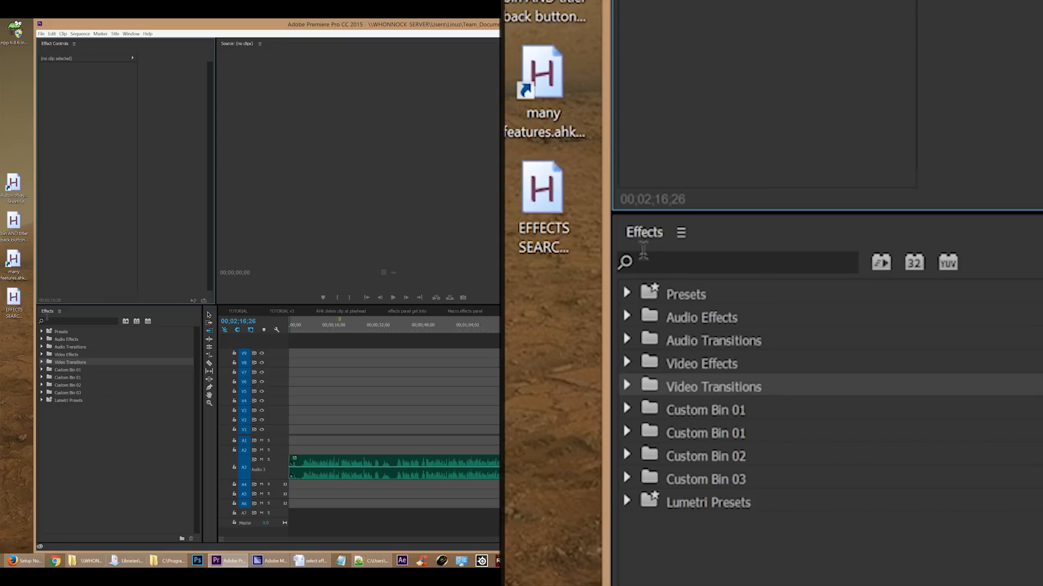
Step: Focus the Effects search box and fill it with the throwaway text 'sdad'
click(742, 262)
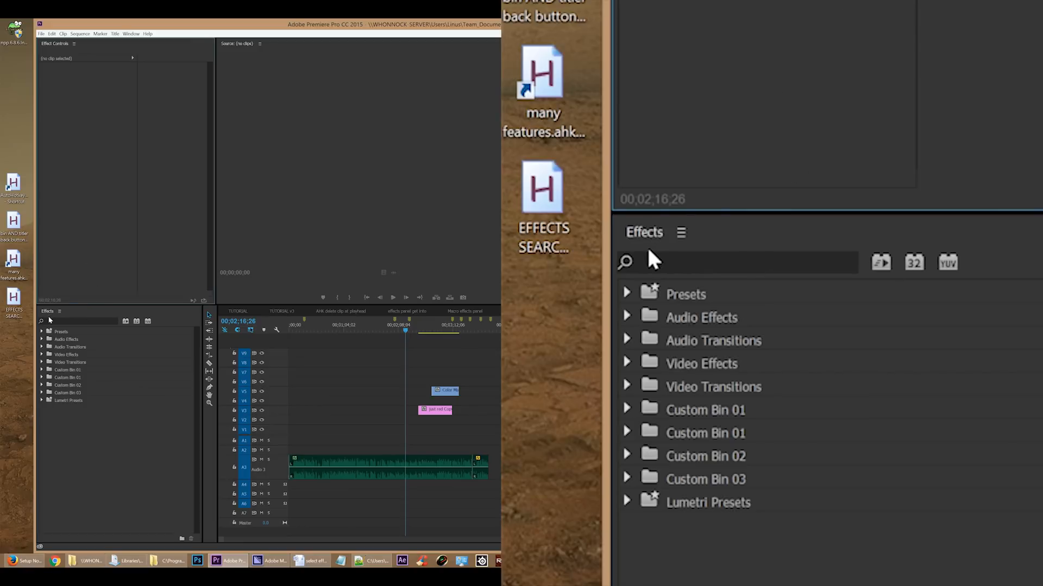
click(742, 263)
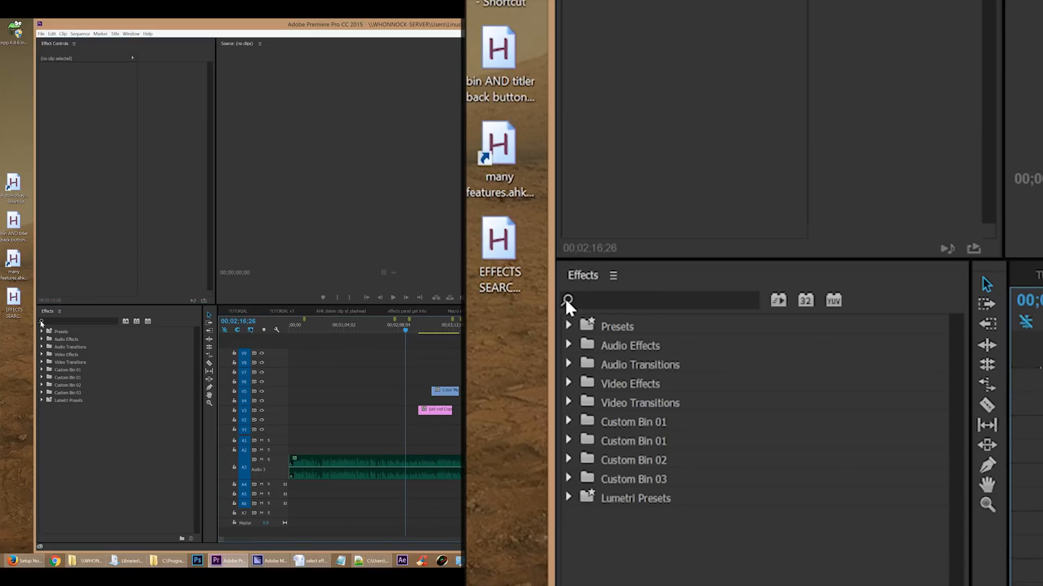
mouse_move(506, 578)
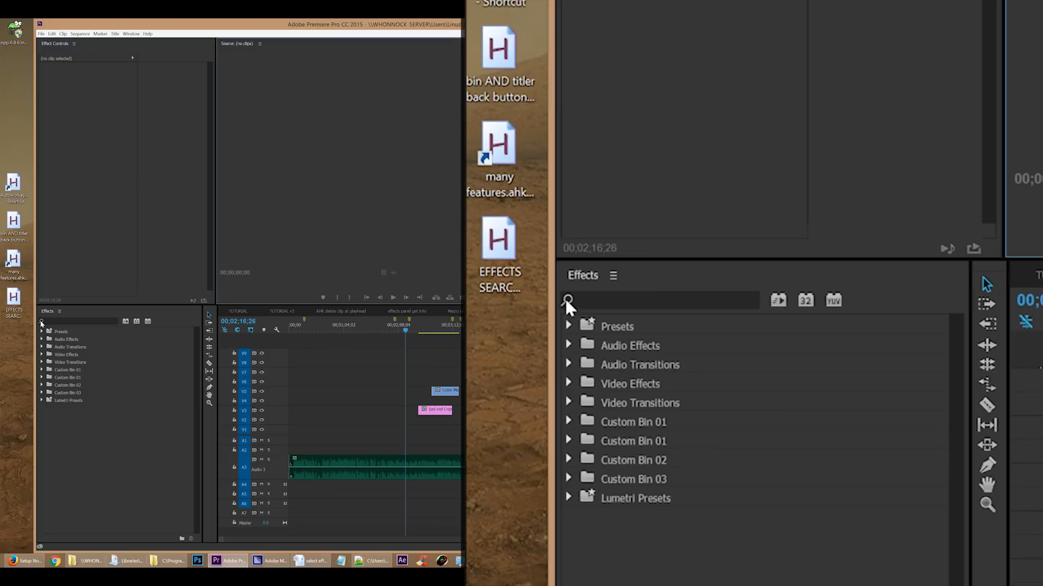
text(sdadsad)
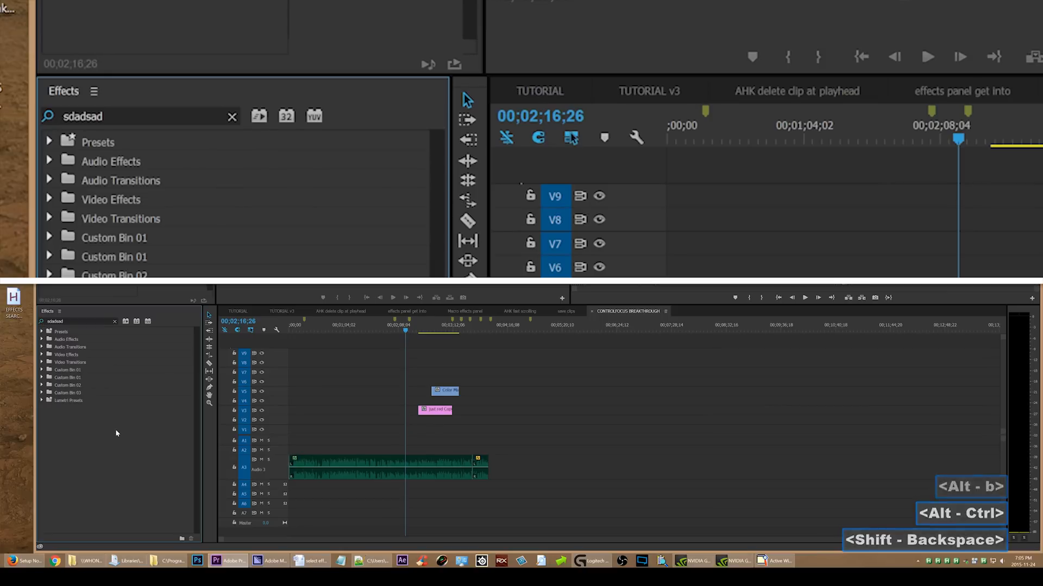
Step: Clear the search, filter the effects for 'fast color', select the blue color matte clip and return to the script
triple_click(83, 117)
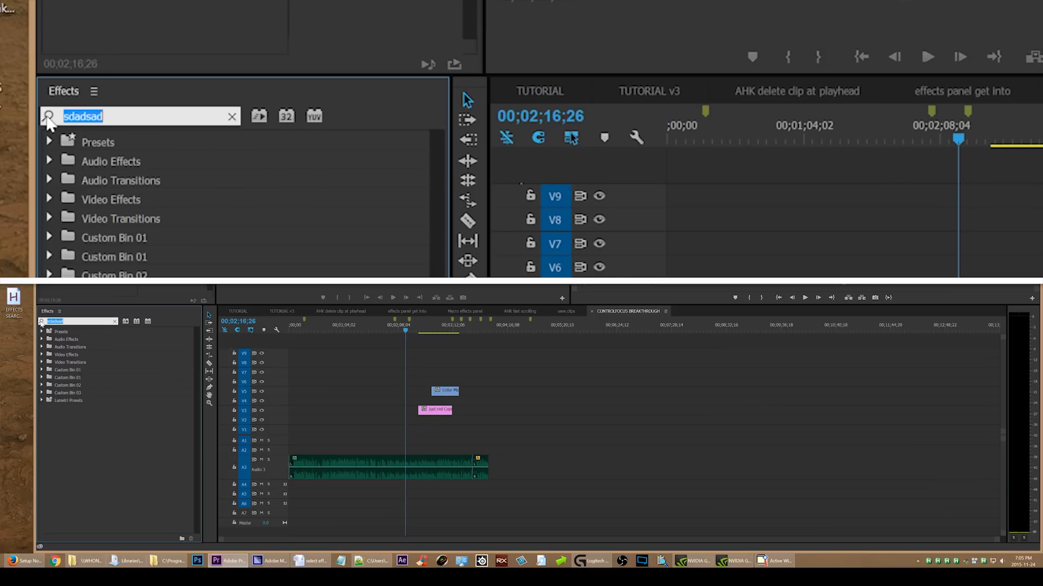
key(Shift+Backspace)
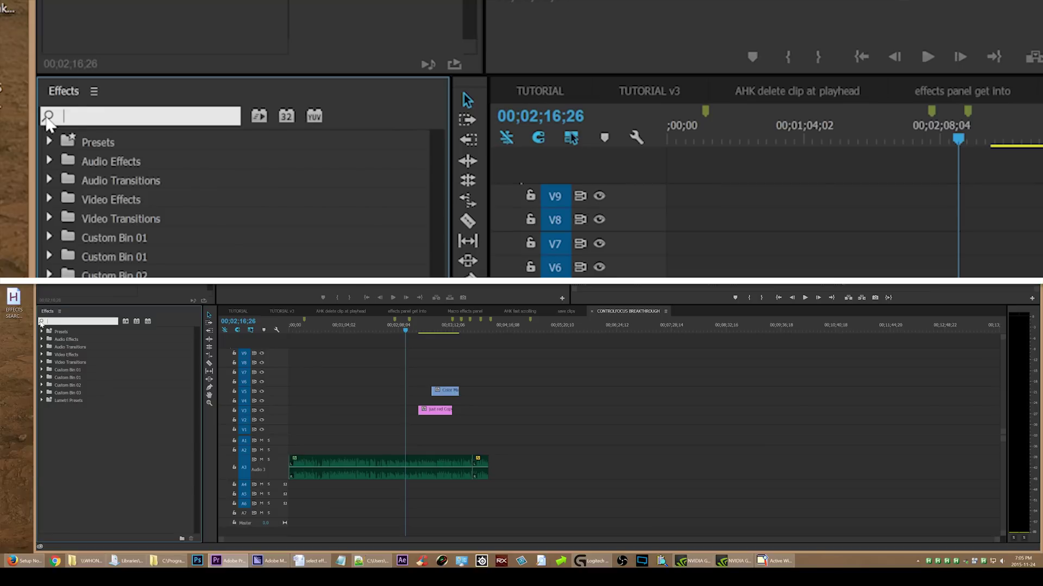
text(fast color)
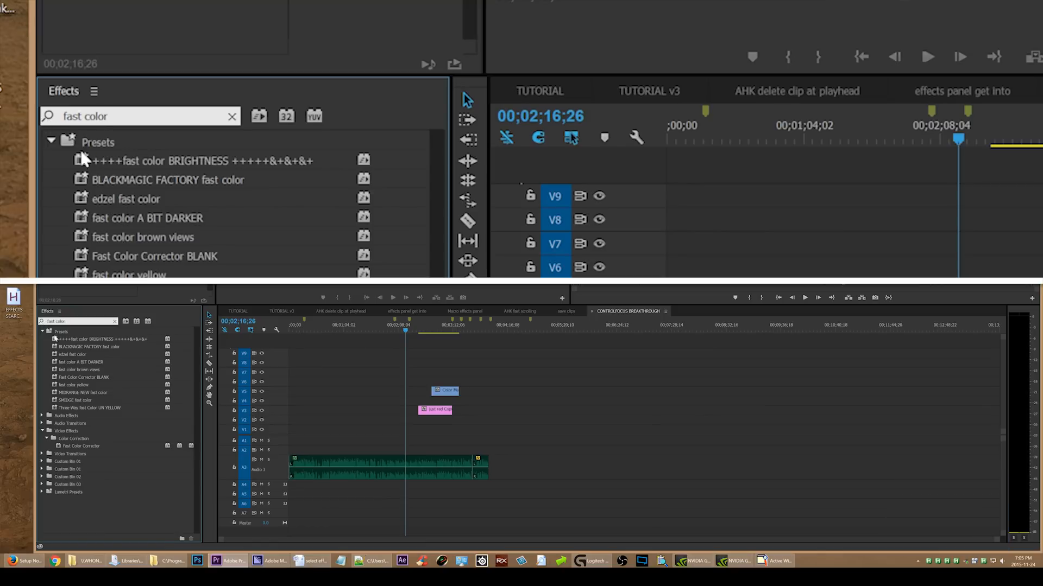
mouse_move(85, 168)
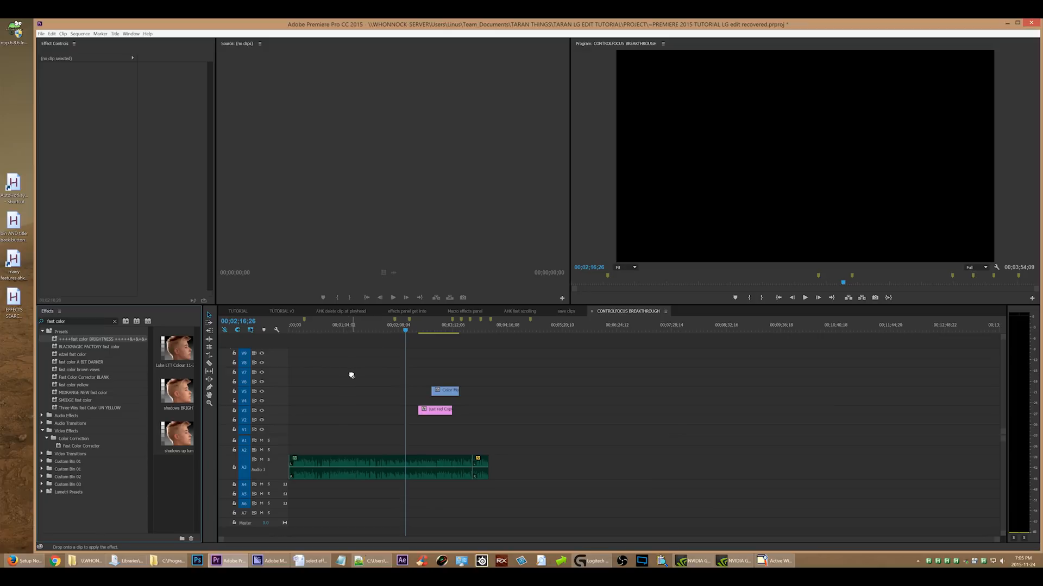
click(445, 390)
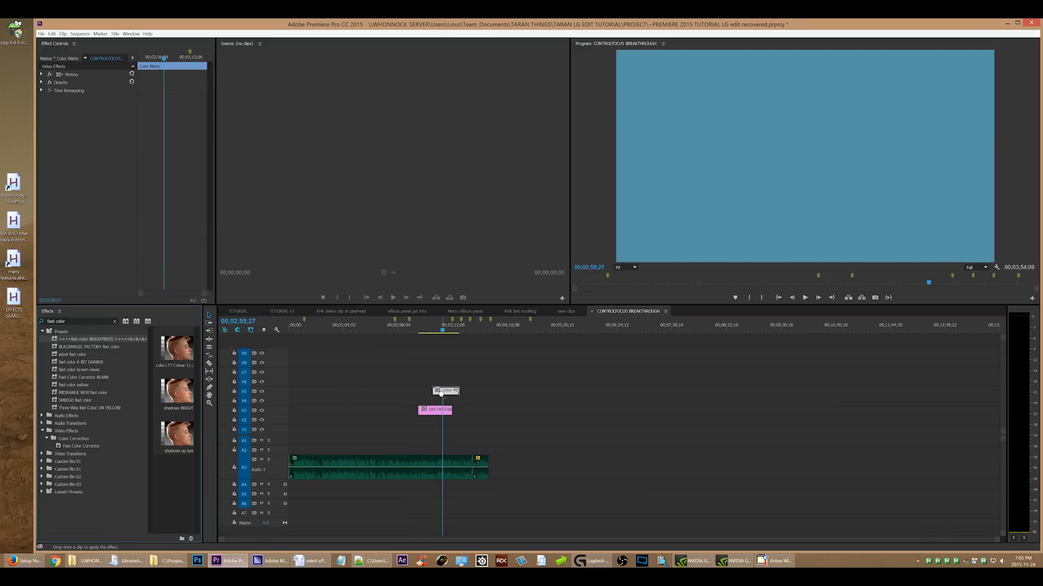
key(Ctrl+z)
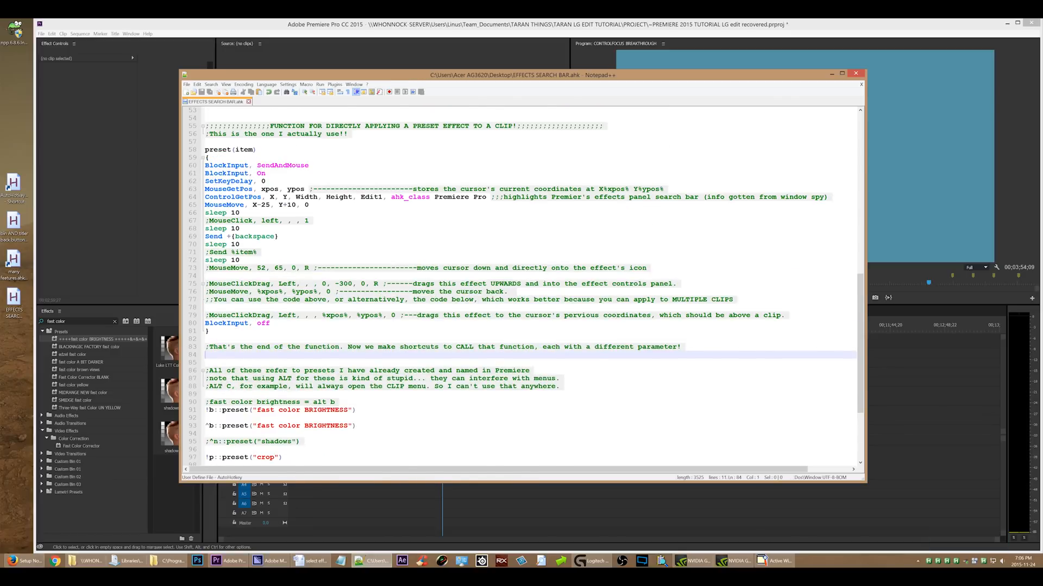
Step: Uncomment the MouseMove 52, 65 line and the MouseClickDrag to %xpos%, %ypos% line in preset()
click(841, 73)
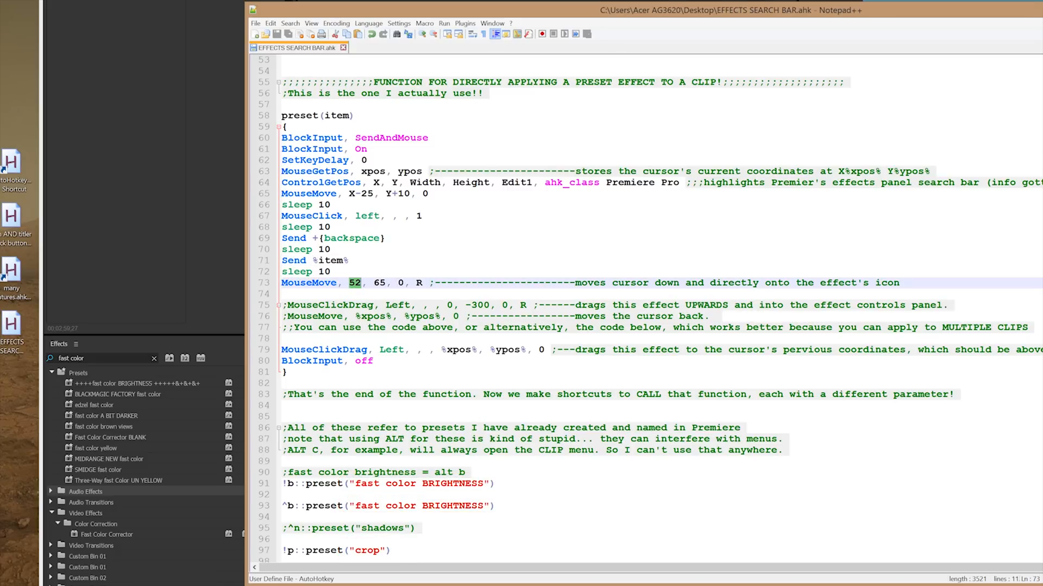
double_click(379, 283)
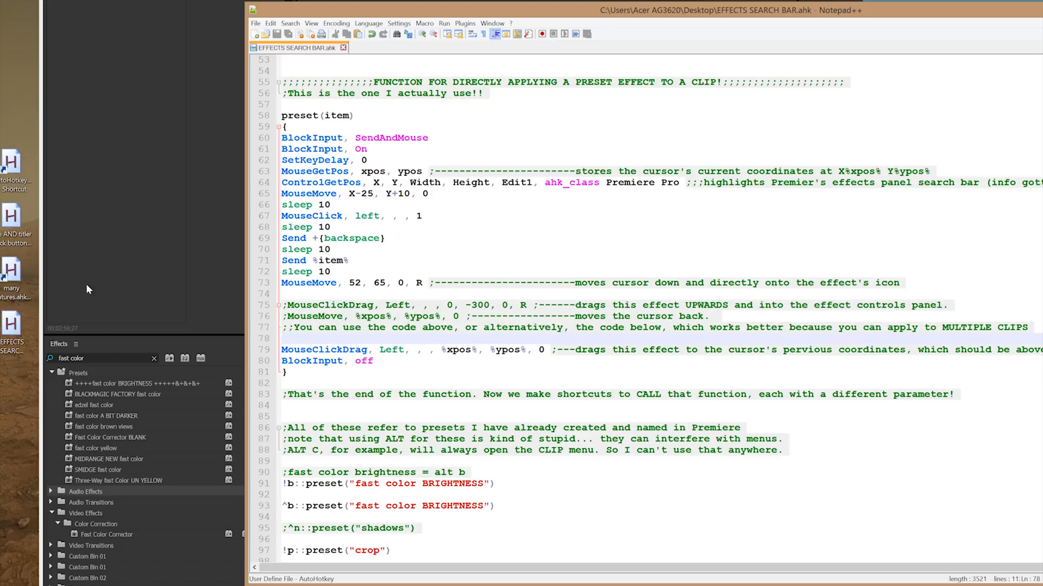
mouse_move(132, 146)
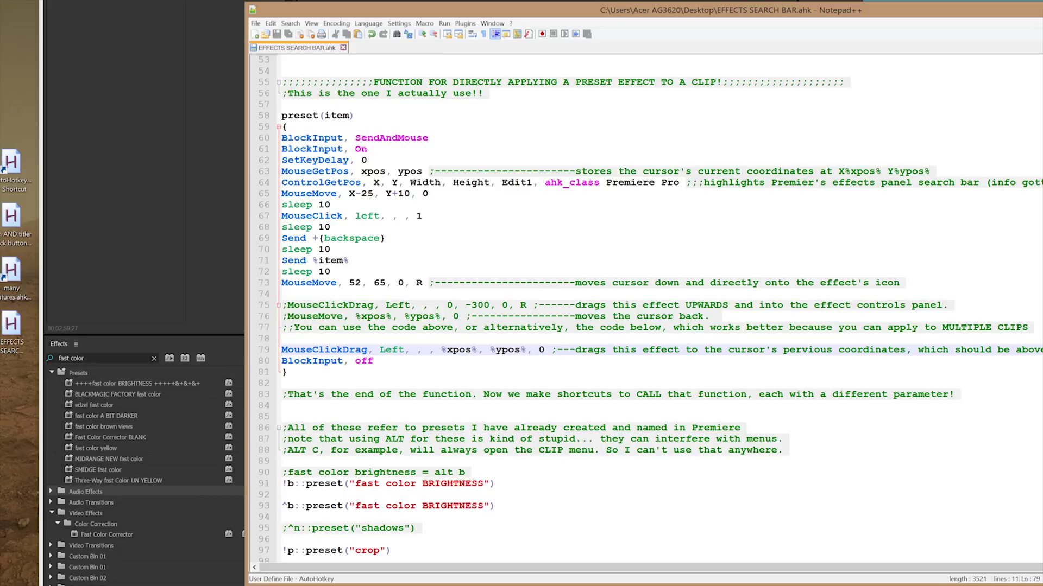
double_click(391, 349)
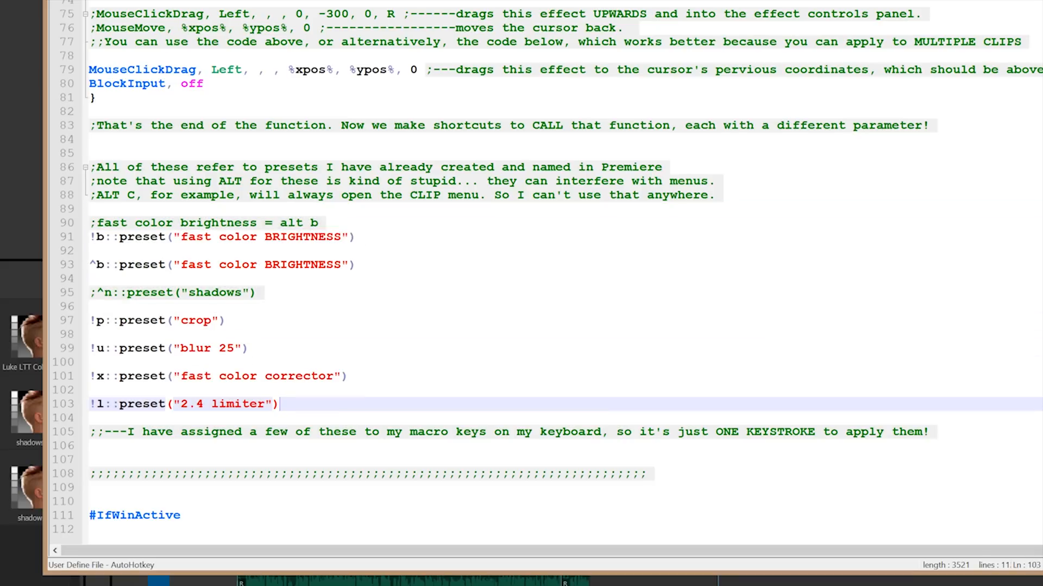
Step: Review the !p::preset("crop") hotkey on line 97 and the other named preset hotkeys
click(95, 236)
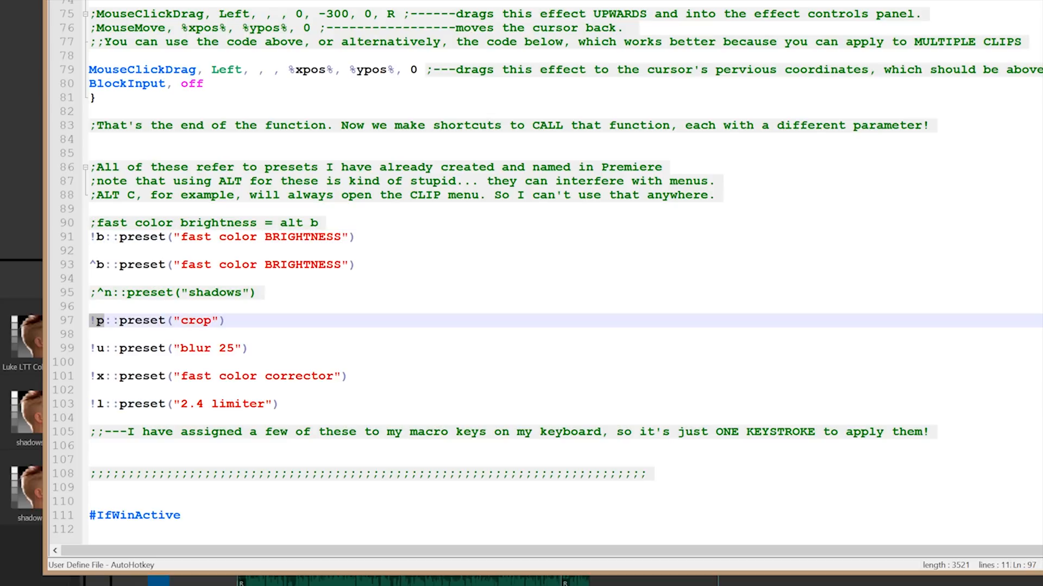
double_click(197, 321)
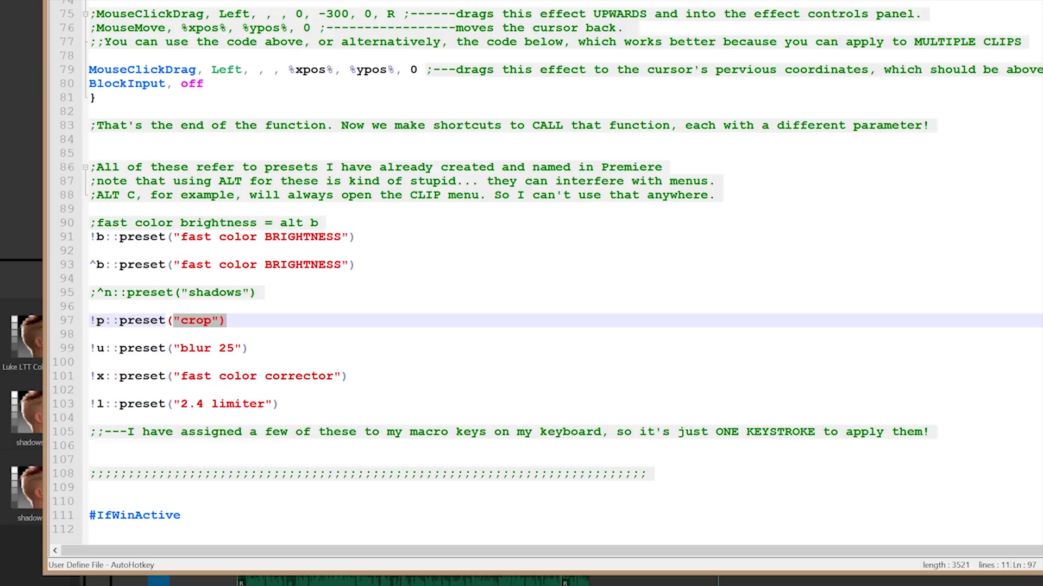
double_click(239, 375)
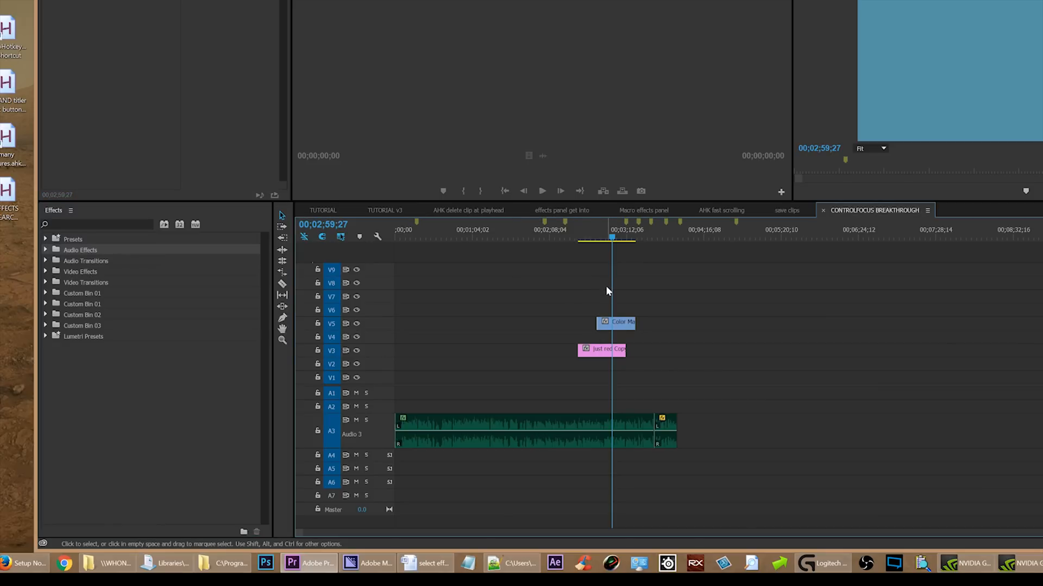
mouse_move(627, 283)
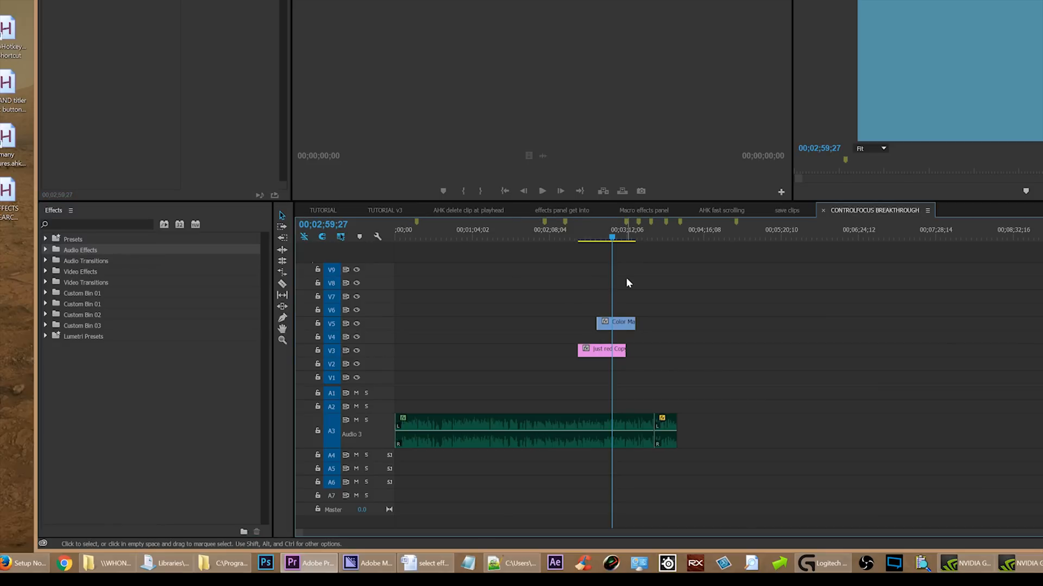
mouse_move(618, 328)
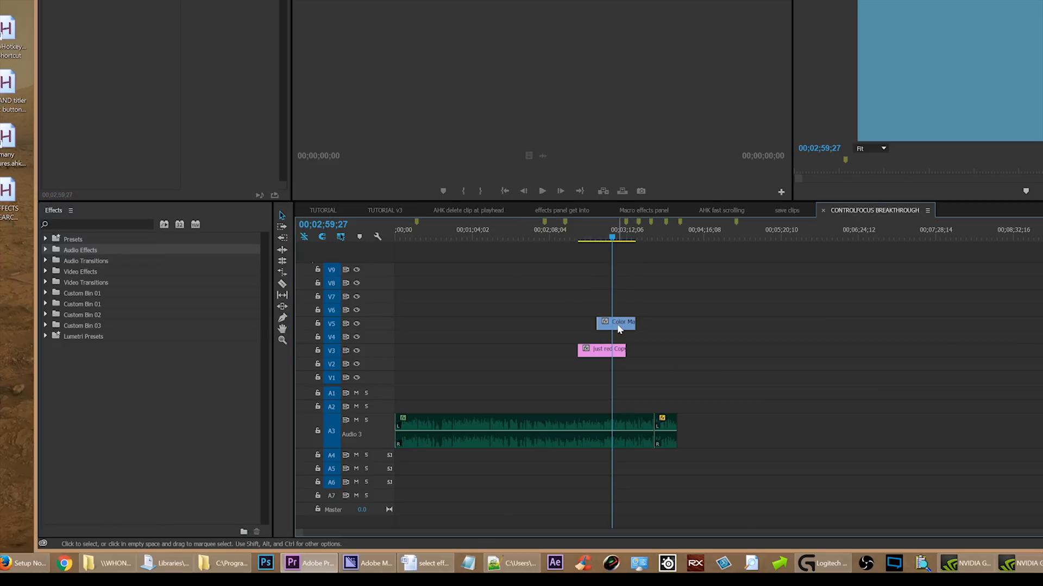
mouse_move(175, 235)
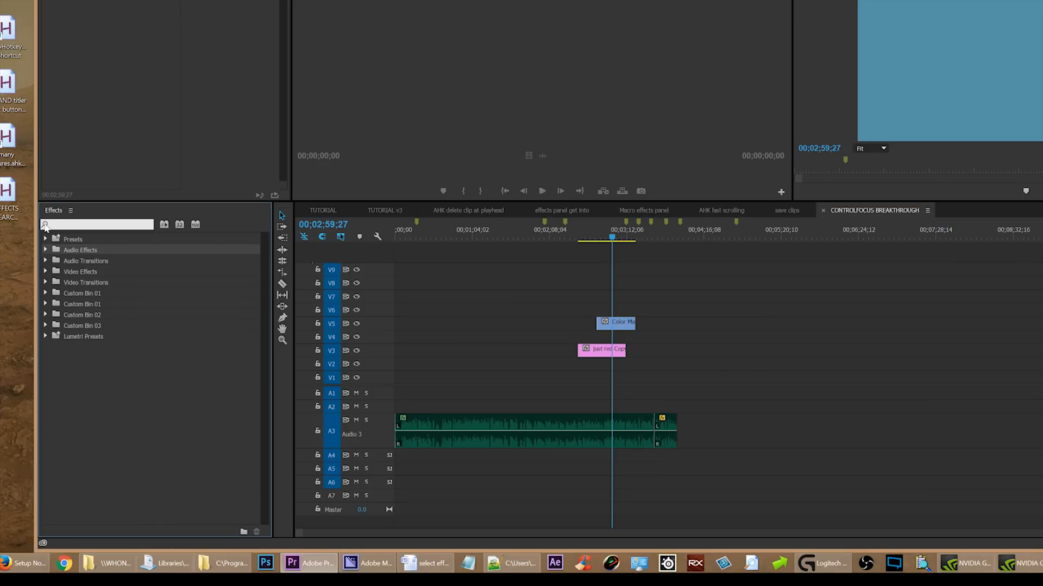
Step: Filter the Effects panel for 'fast color' presets again
text(fast color)
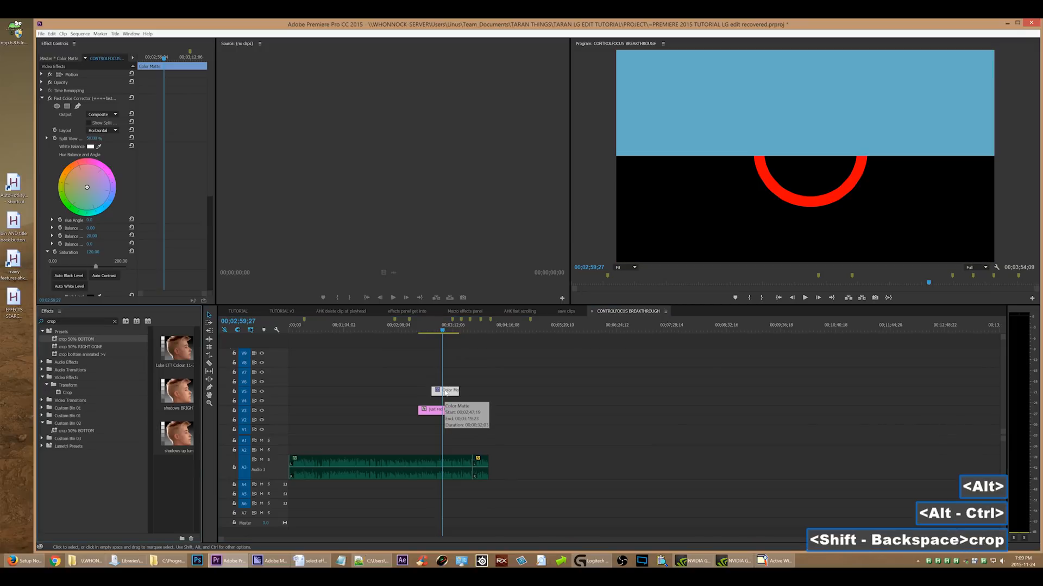
Step: Apply the 'blur 25' effect preset to the selected timeline clips via the AutoHotkey hotkey
text(blur 25)
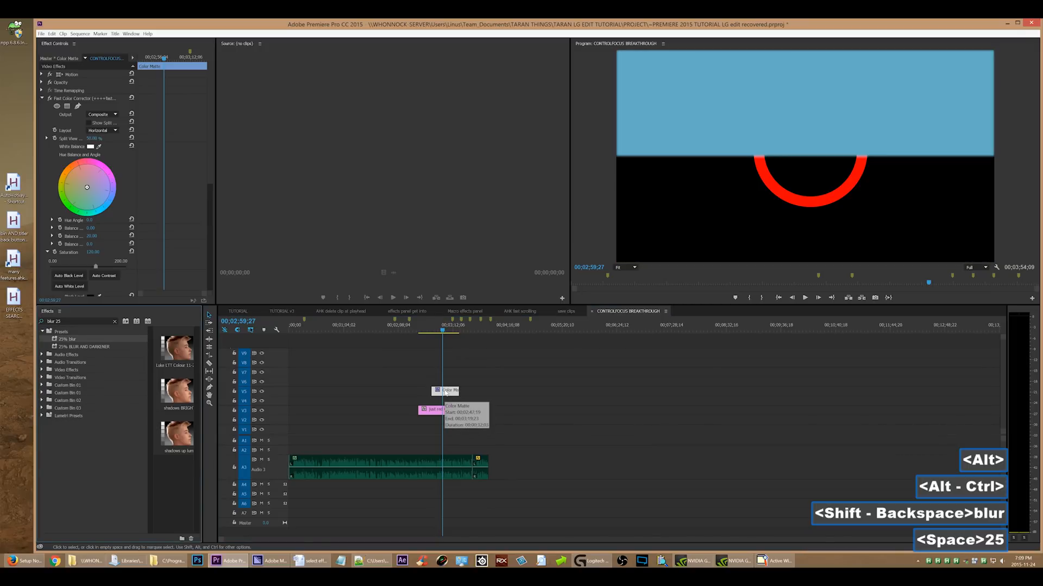
click(434, 409)
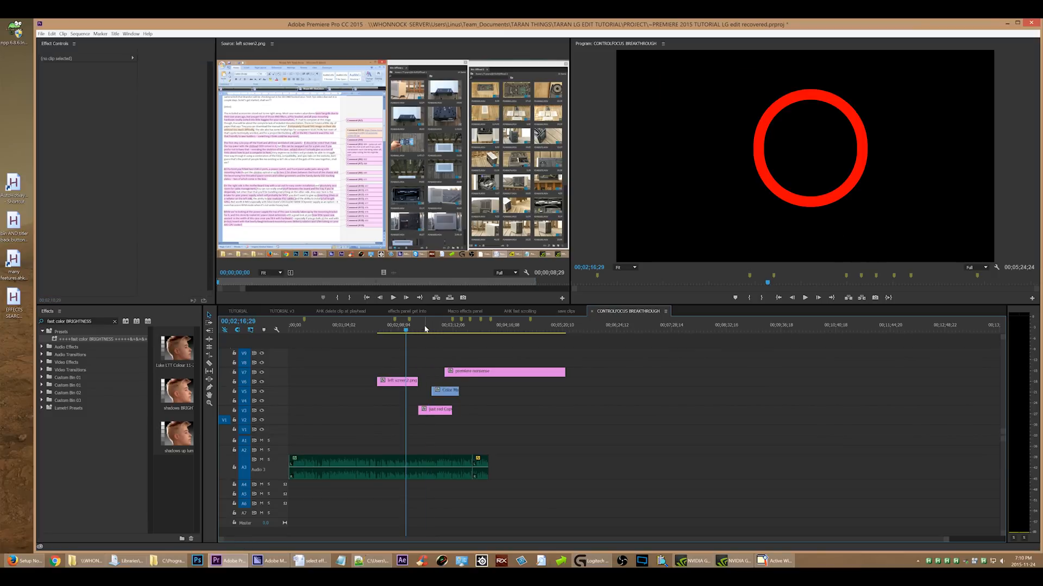
click(449, 330)
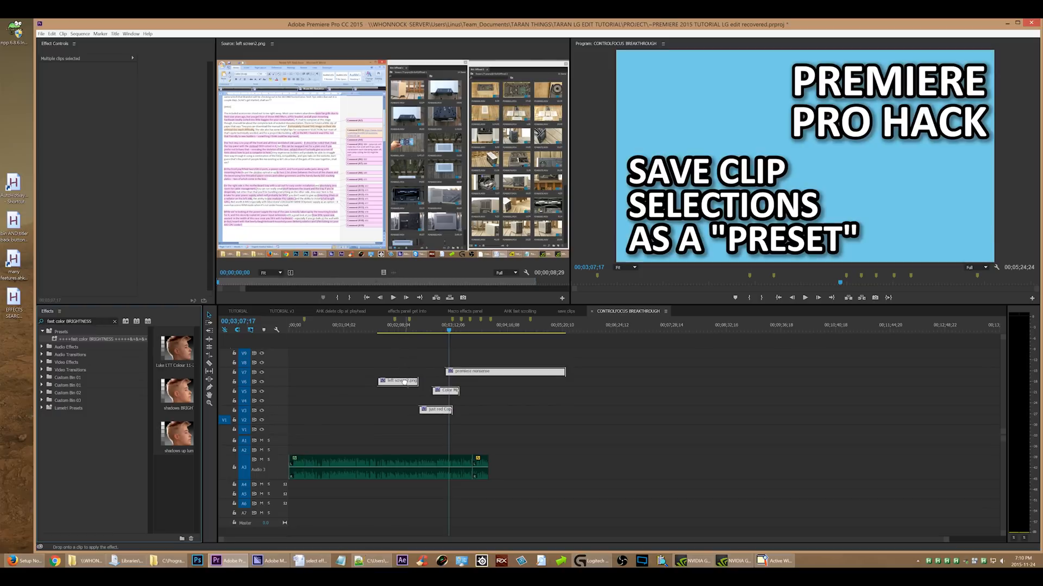
Step: Undo the last application, then put Dip to Black transitions on both ends of clip 53
key(ctrl+z)
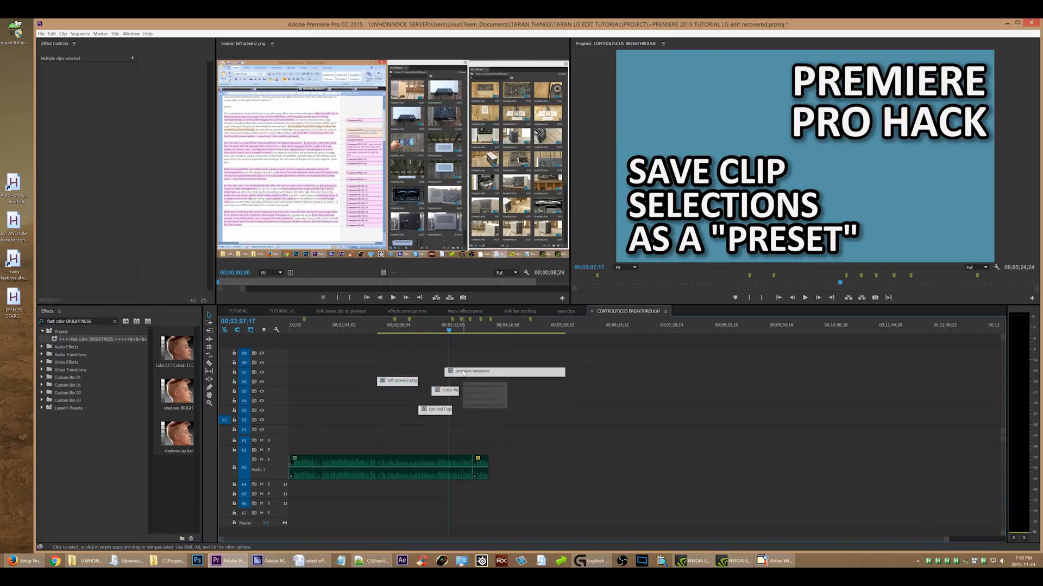
mouse_move(463, 372)
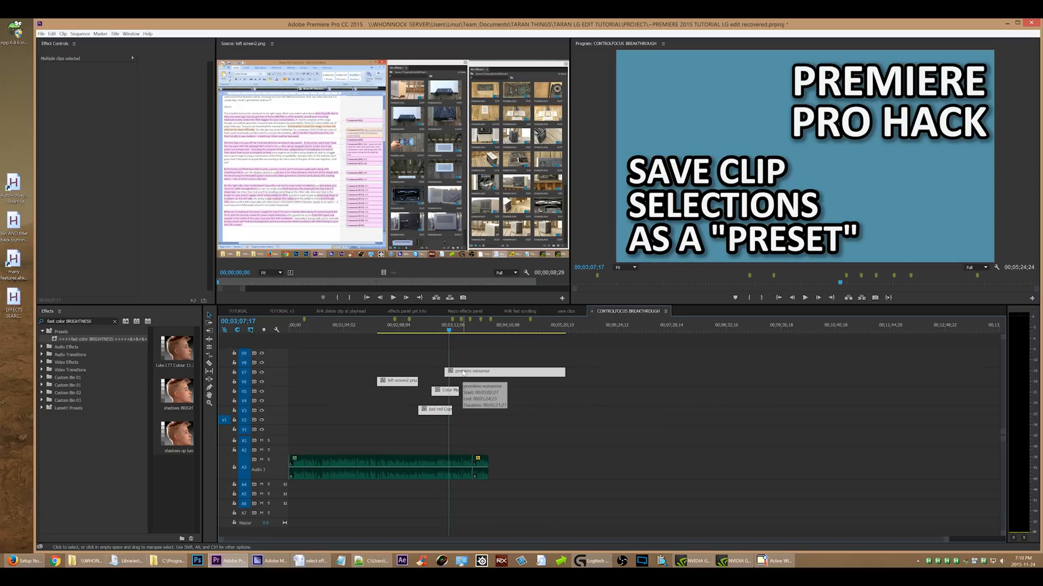
click(422, 359)
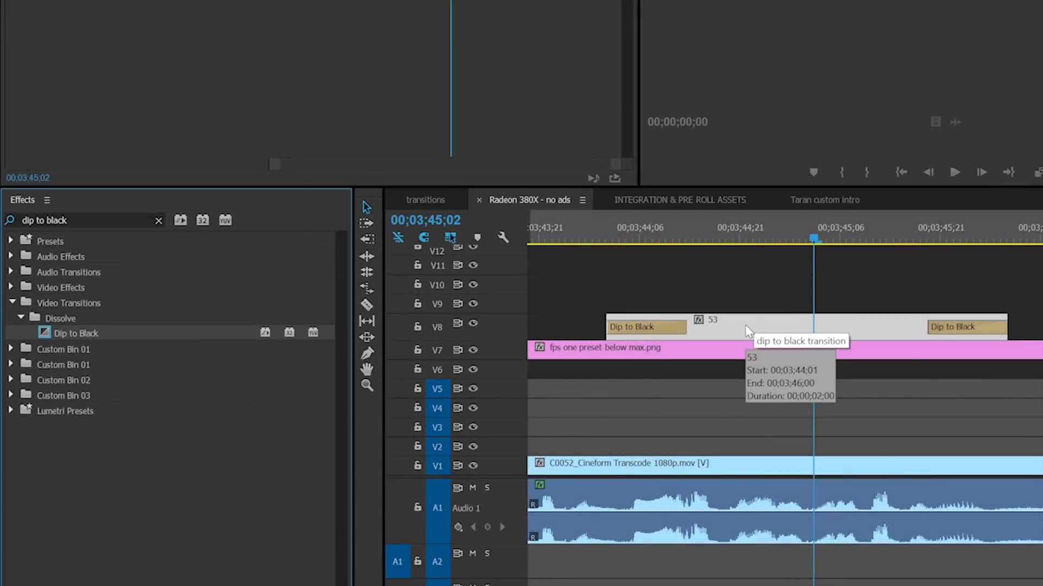
Step: Search the Effects panel for 'clock wipe' via the transition hotkey
text(clock wipe", 0, 0))
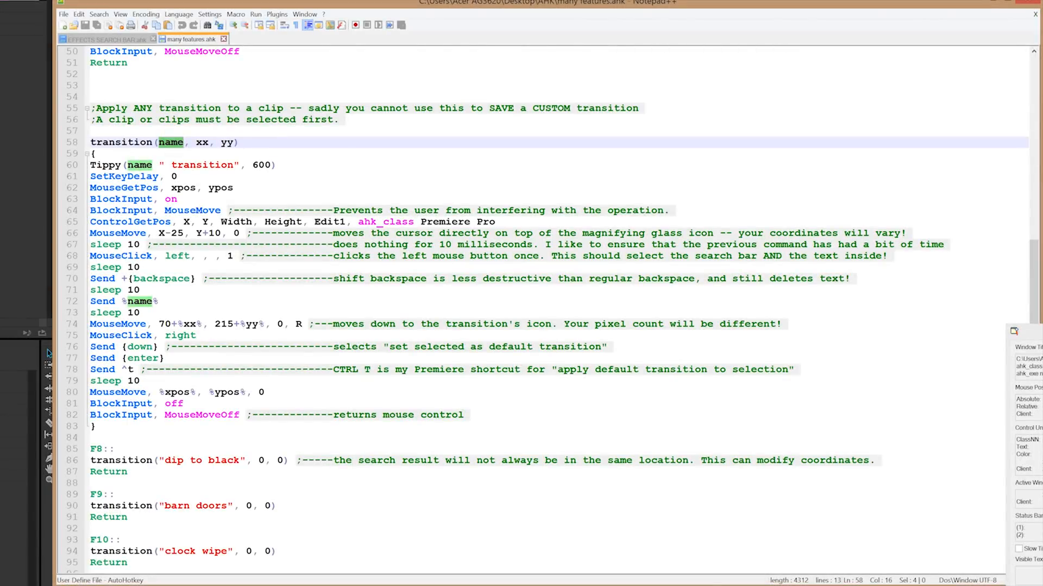
Step: Highlight every occurrence of Tippy in the script and view its definition at the top
double_click(225, 142)
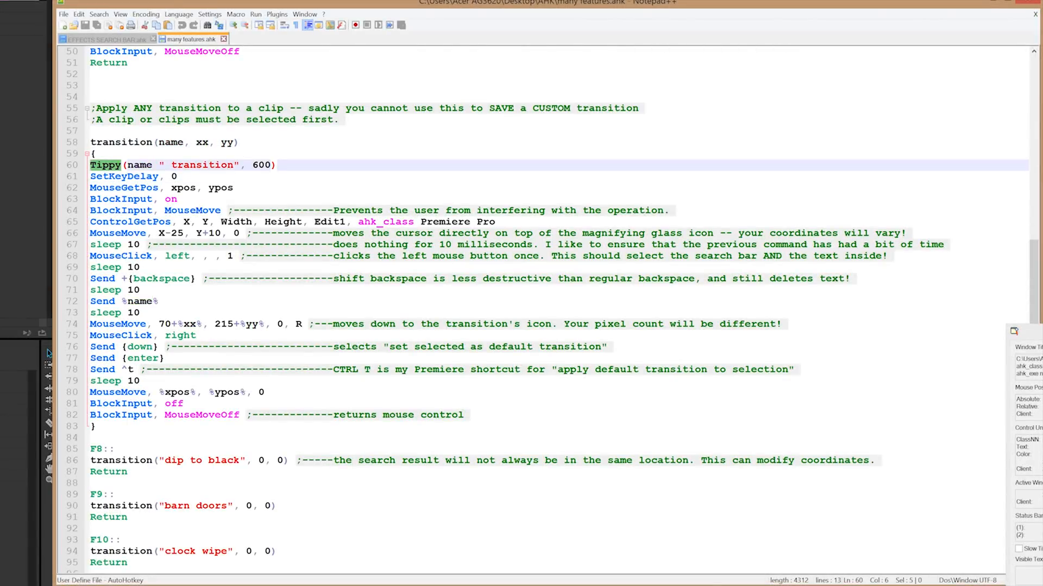
scroll(up, 3)
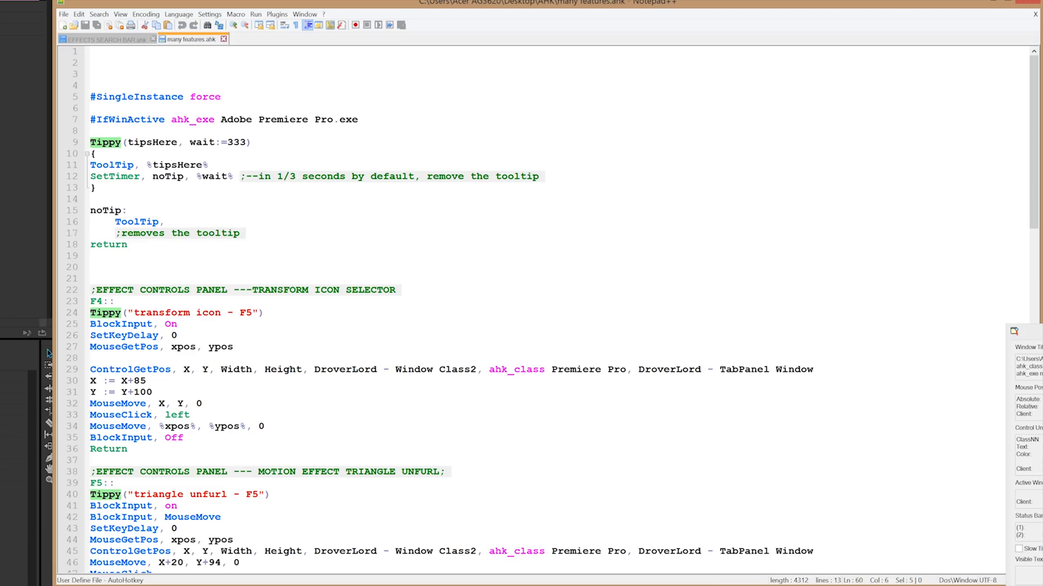
scroll(down, 3)
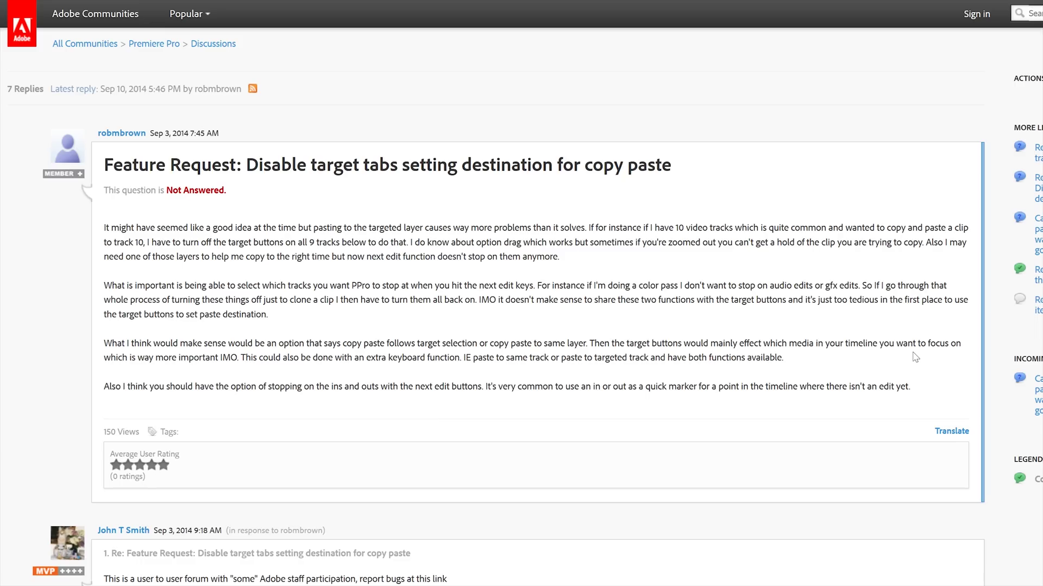
Step: Scroll through Adobe Communities threads on unanswered Premiere Pro feature requests and Creative Cloud complaints
scroll(down, 3)
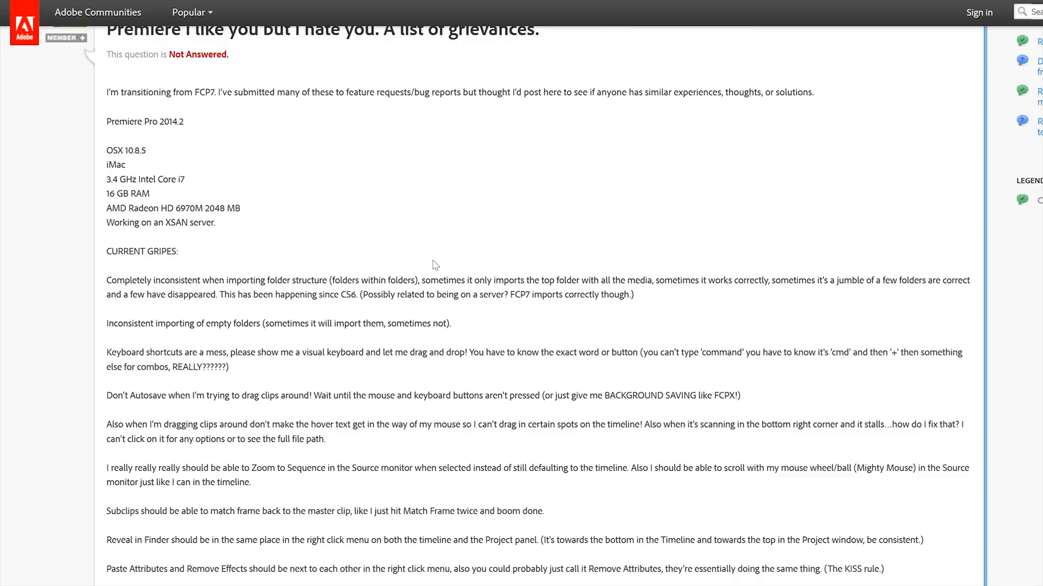
scroll(down, 3)
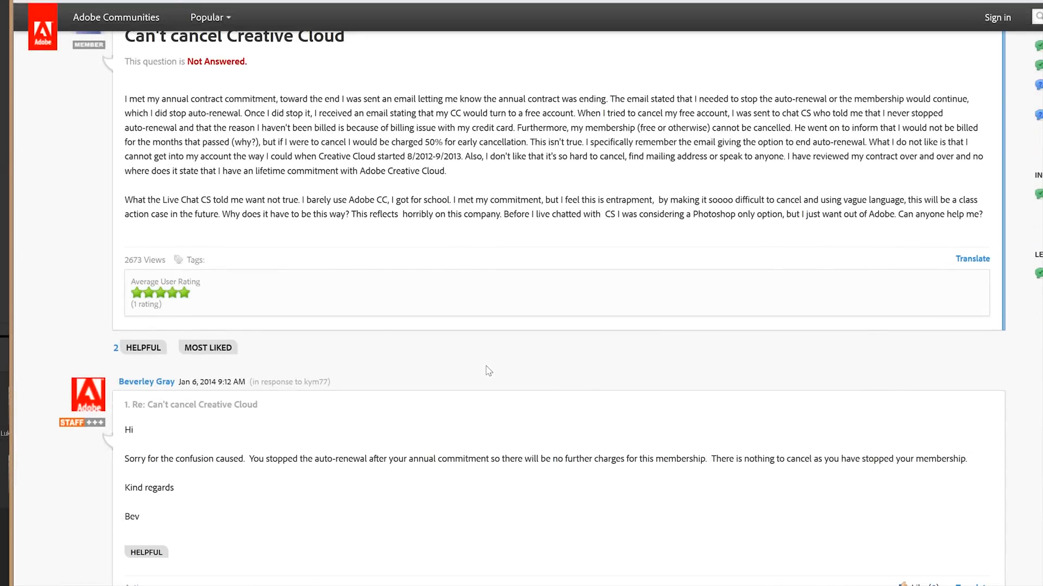
scroll(down, 3)
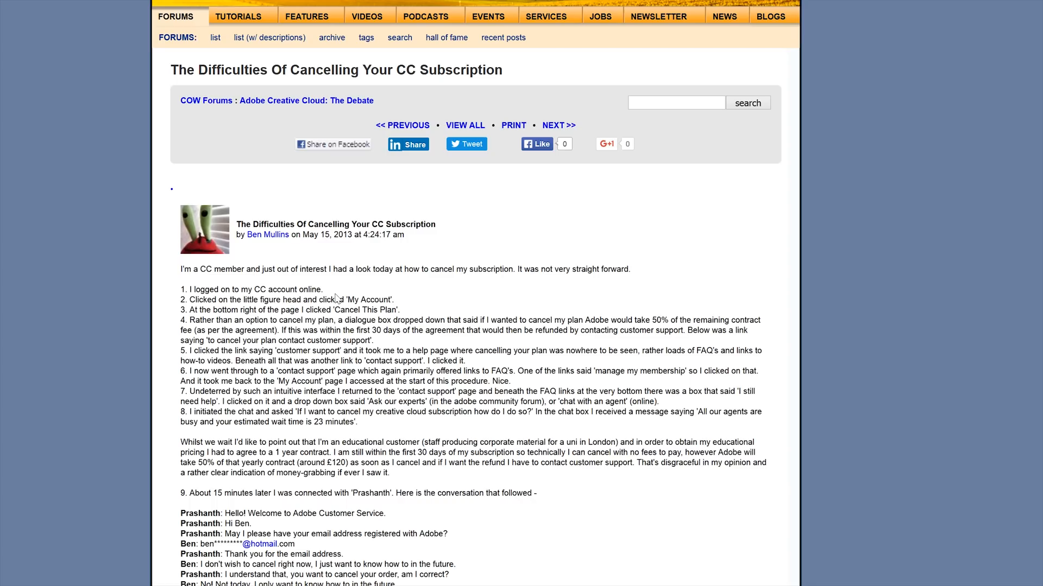
scroll(down, 3)
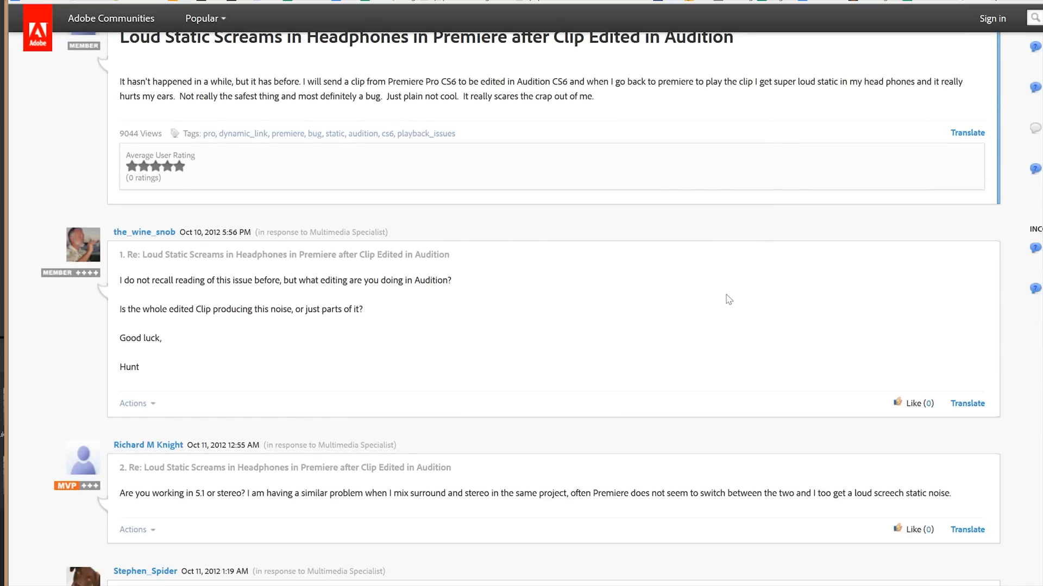
scroll(down, 3)
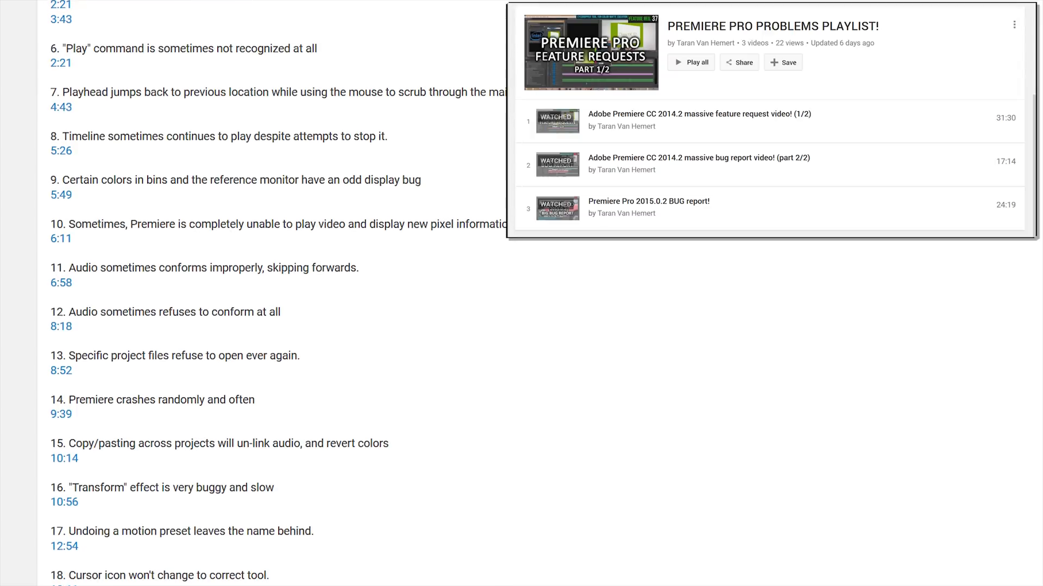
scroll(down, 3)
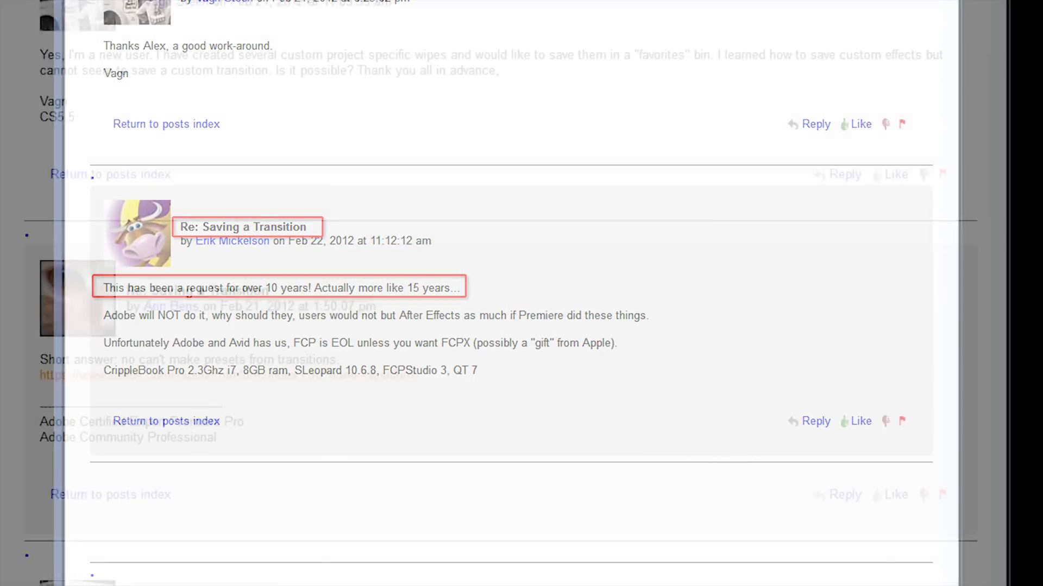
scroll(down, 3)
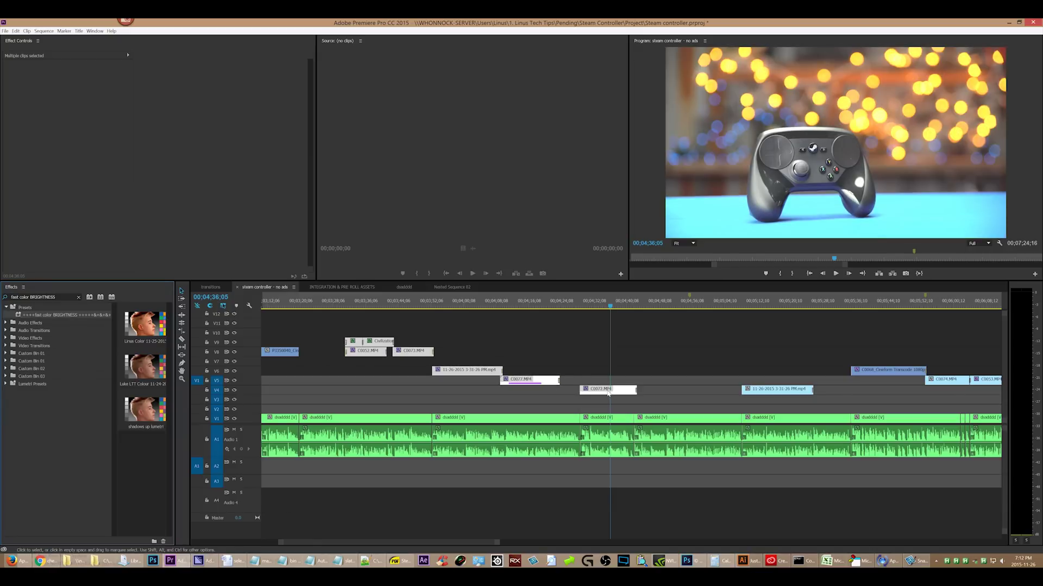
Step: Search 'blur 25' then 'barn doors' and put Barn Doors transitions on both ends of clip 53
text(blur 25)
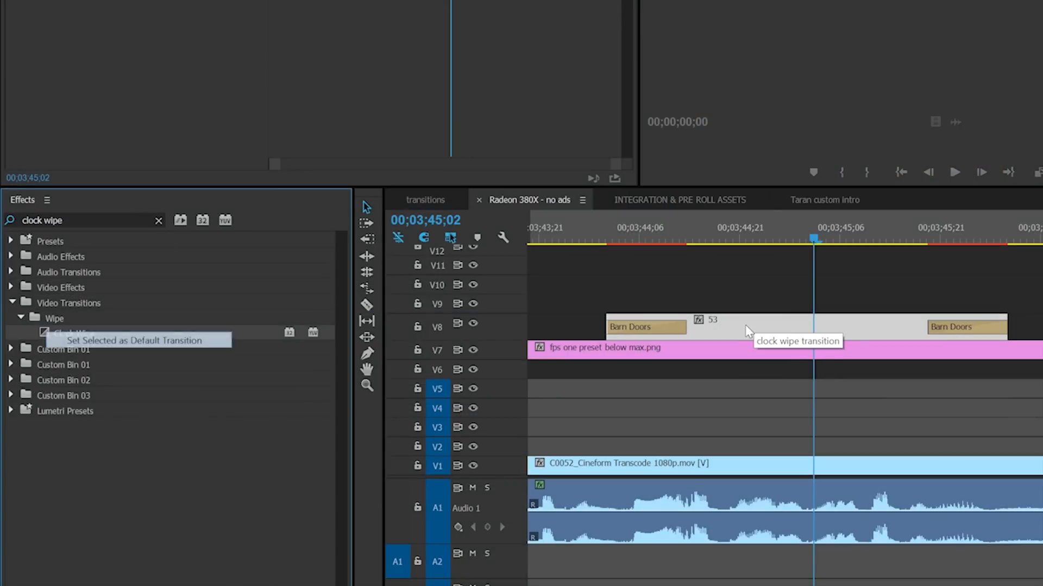
text(barn doors)
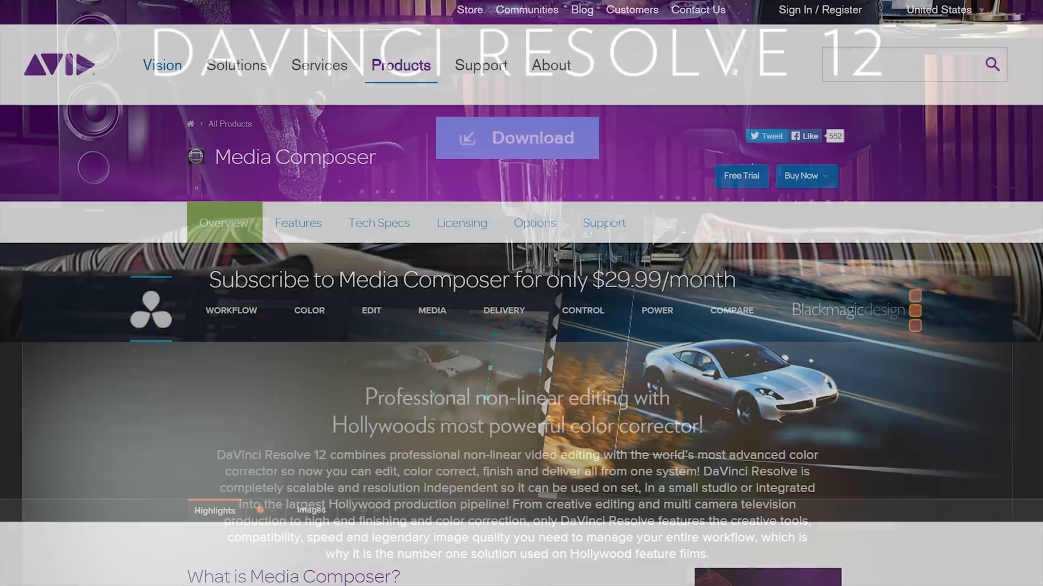
Step: Scroll through competitor pages and tweets down to the Let's Talk Design Creative Cloud cancellation post
scroll(down, 3)
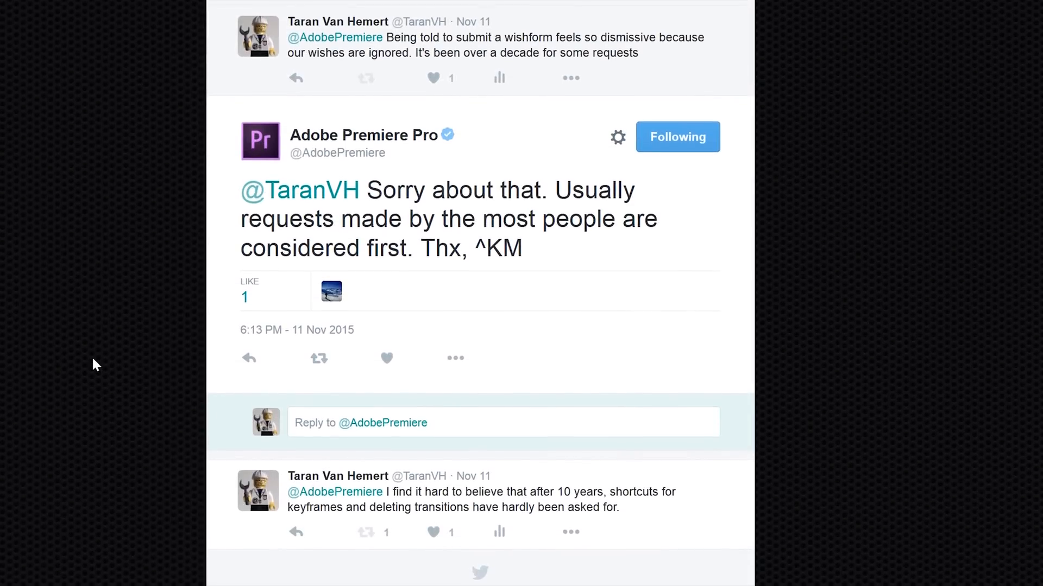
scroll(down, 3)
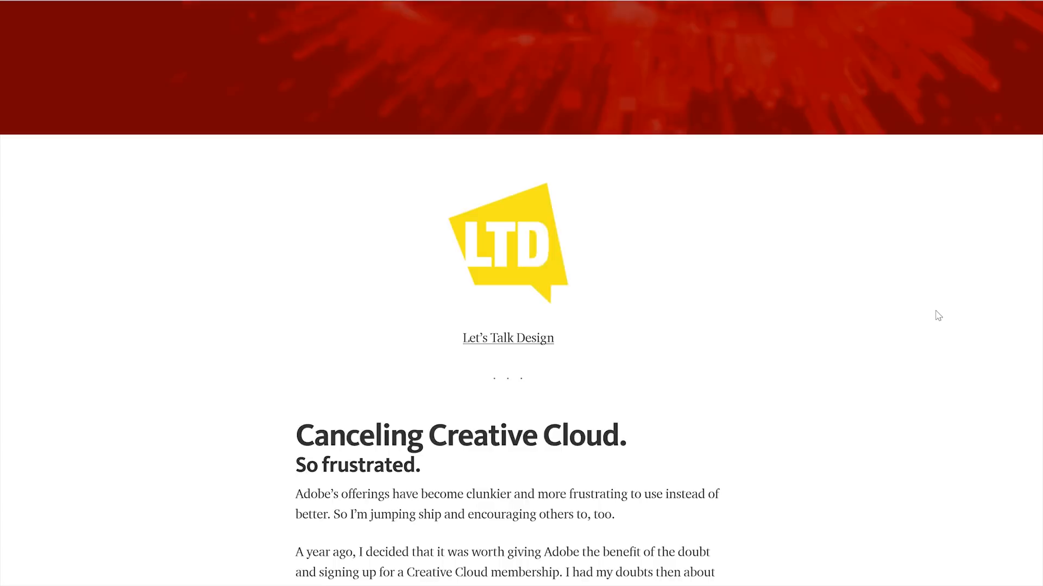
scroll(down, 3)
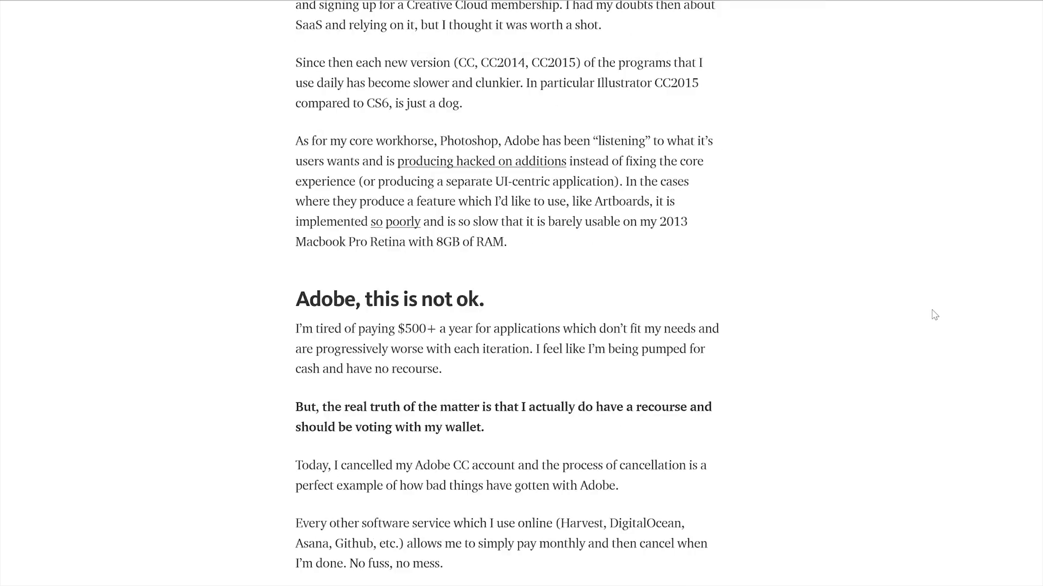